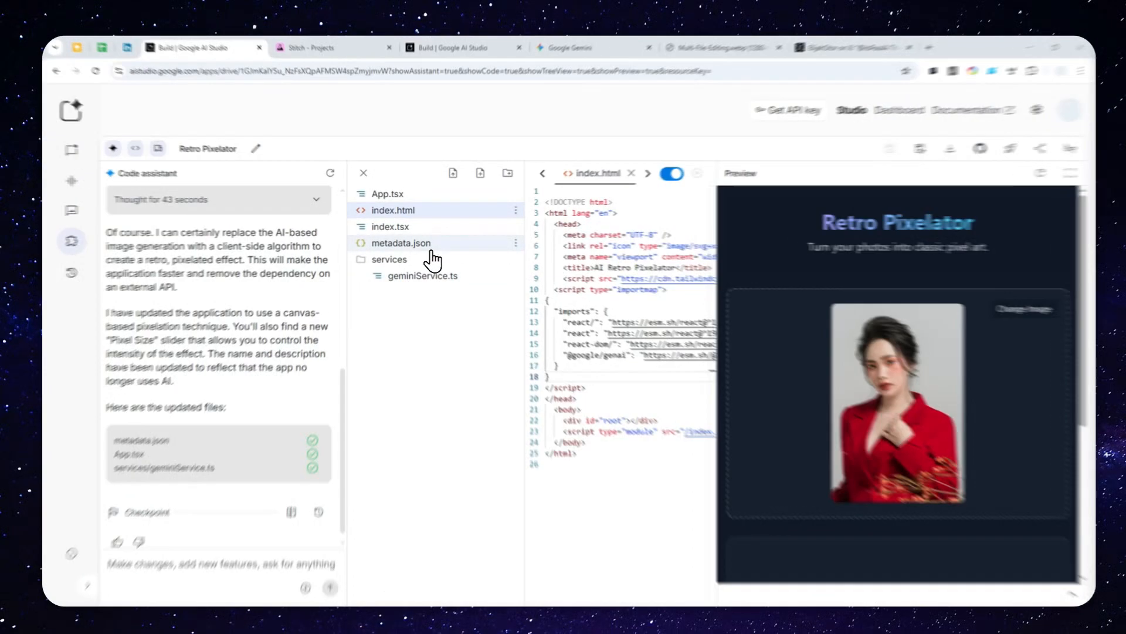
Step: View metadata.json in the Retro Pixelator build, glance at the Gemini tab, and come back
click(400, 243)
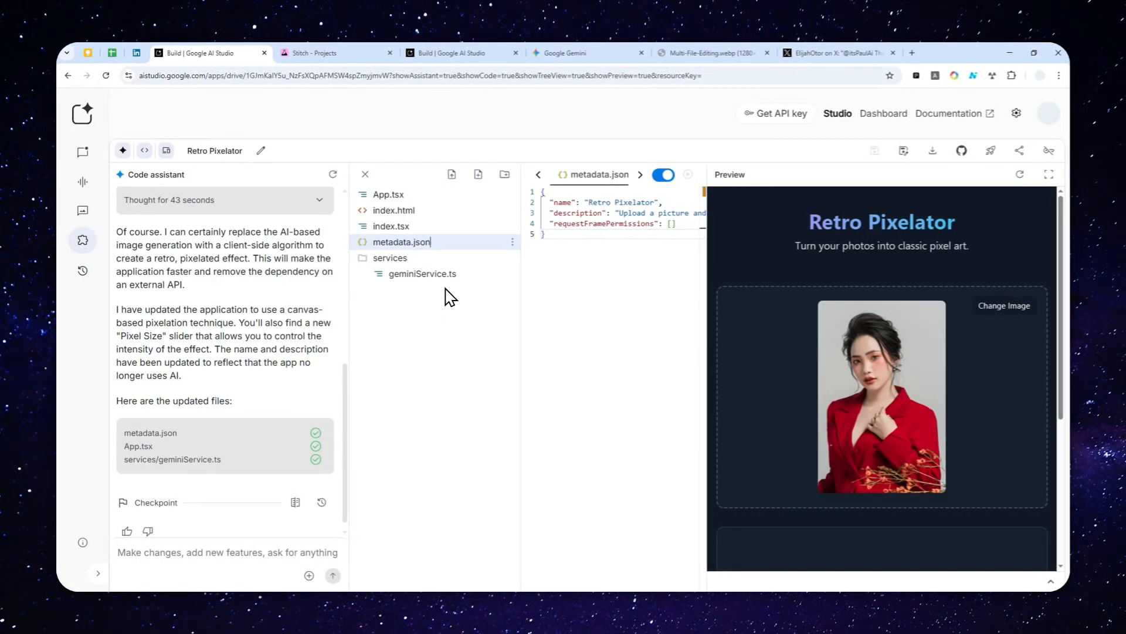
click(567, 52)
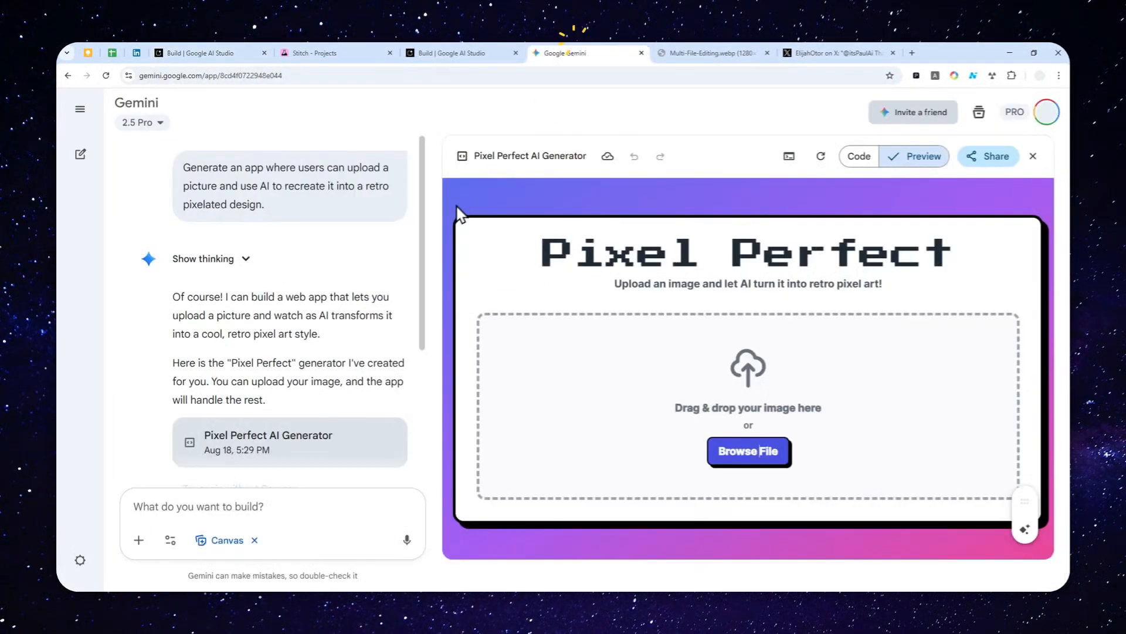
mouse_move(448, 312)
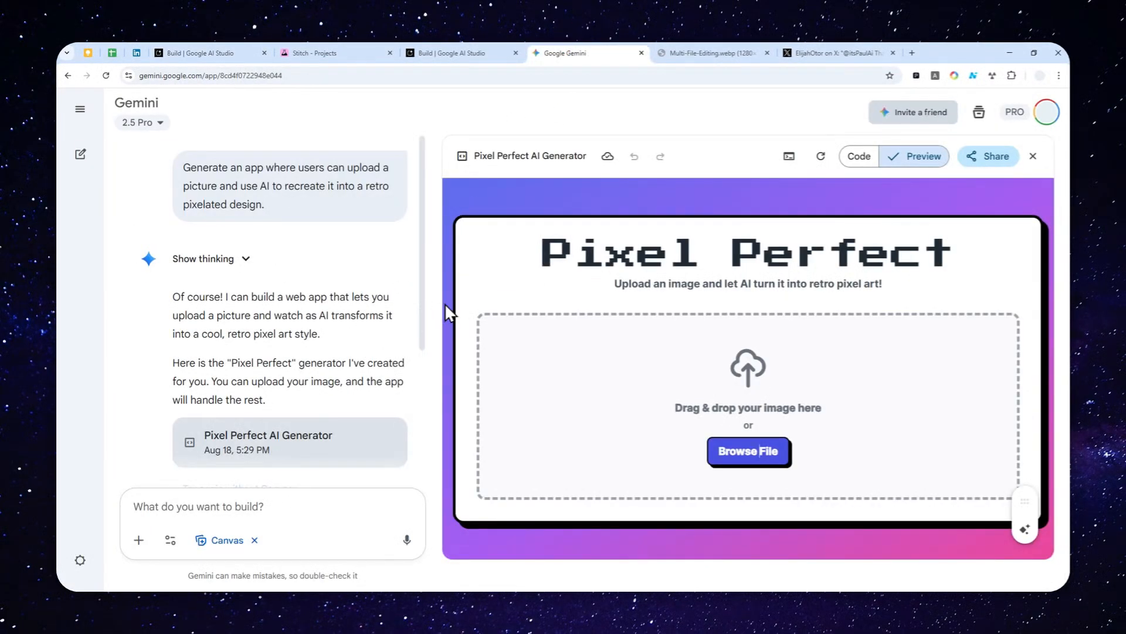
click(710, 52)
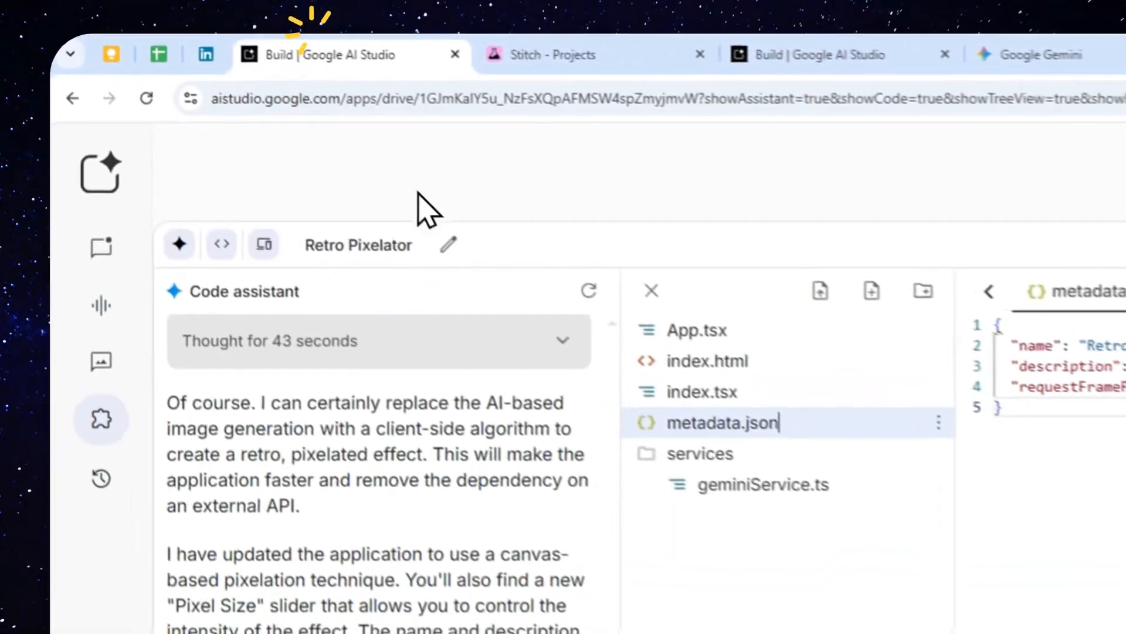
click(565, 237)
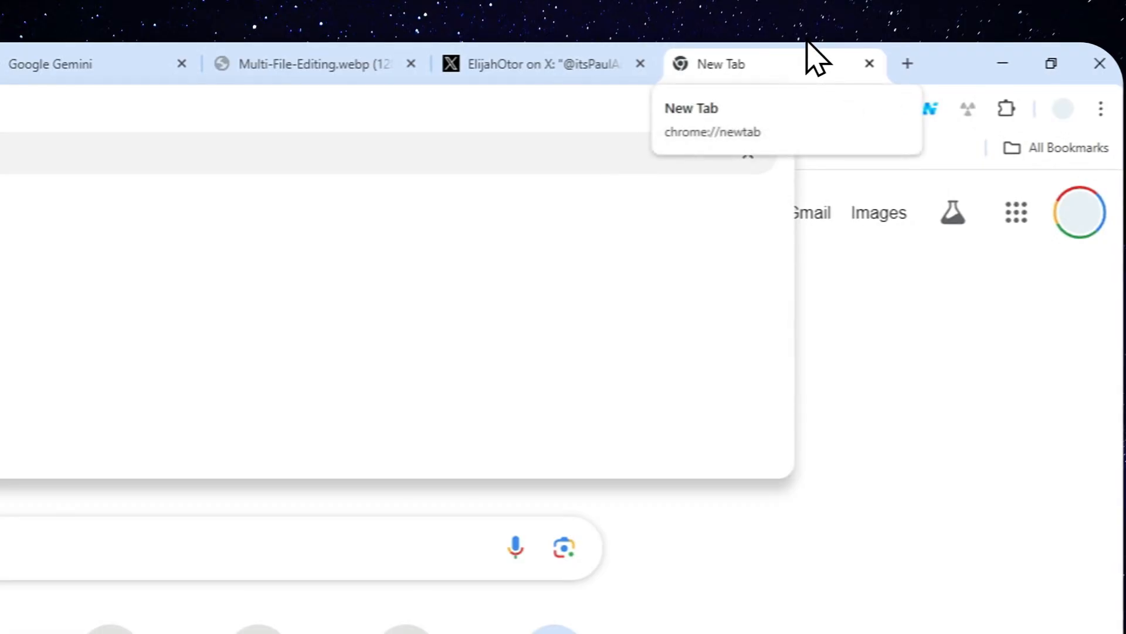
Step: Navigate the new tab to stitch.withgoogle.com to reach Stitch's start page
text(stitch.withgoogle.com)
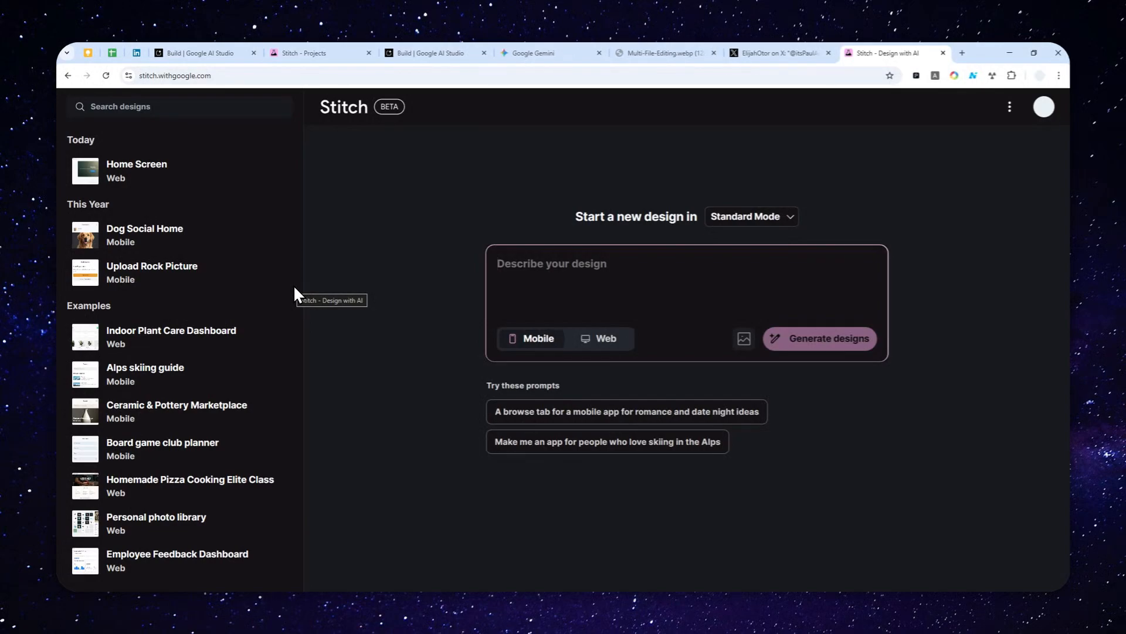
mouse_move(380, 324)
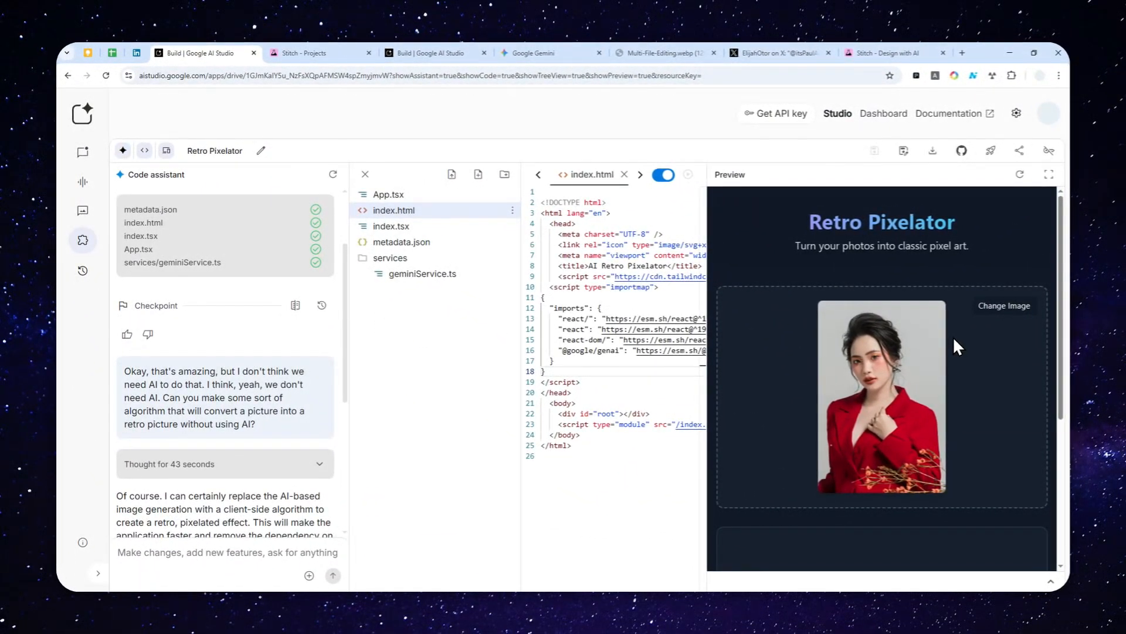
mouse_move(948, 321)
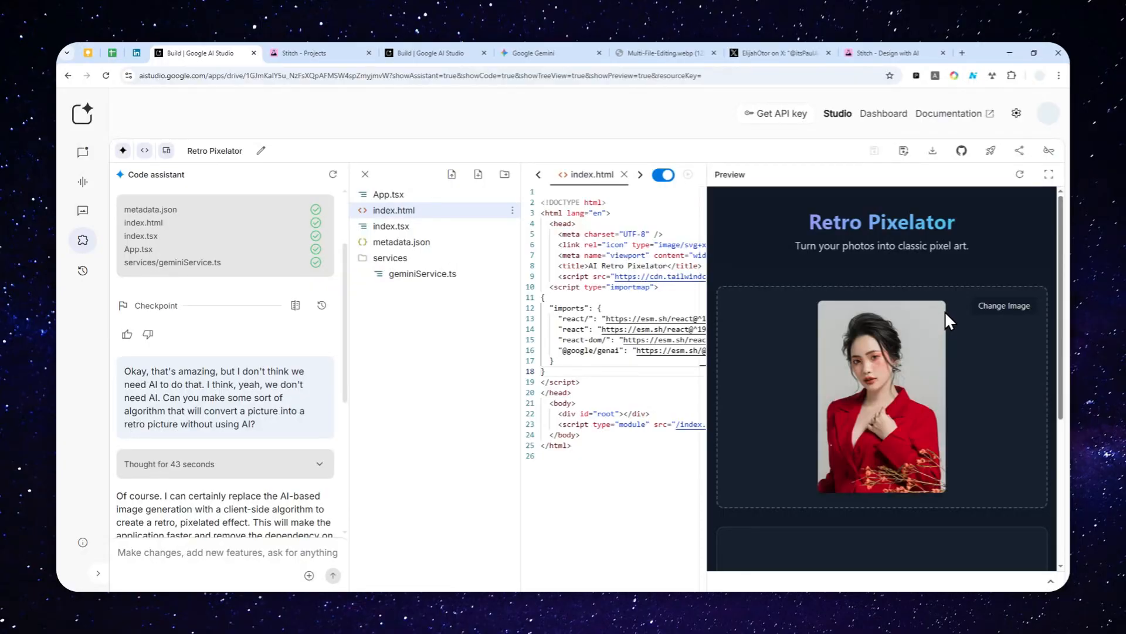
mouse_move(940, 301)
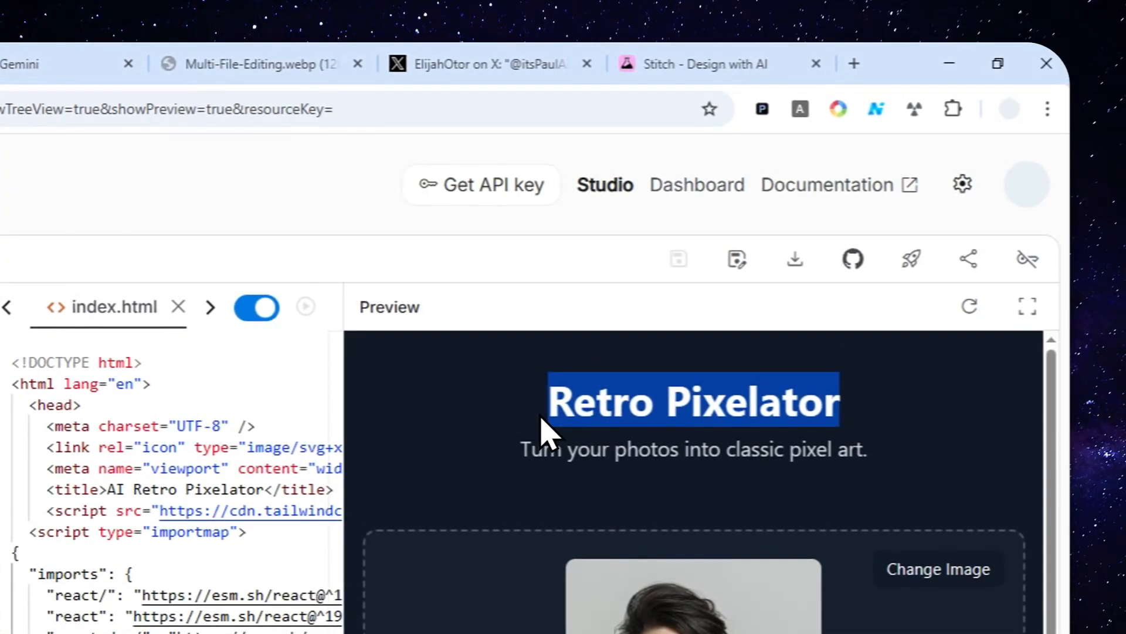
click(617, 63)
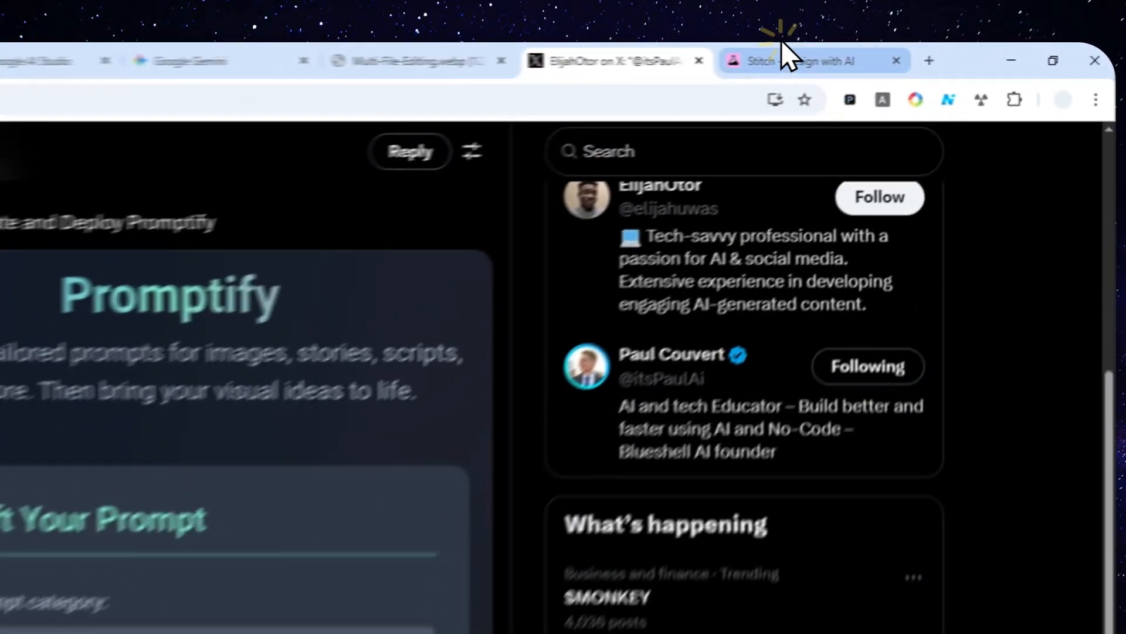
Step: Describe the single-page synonym app, target Web in Standard Mode, and generate designs
click(809, 60)
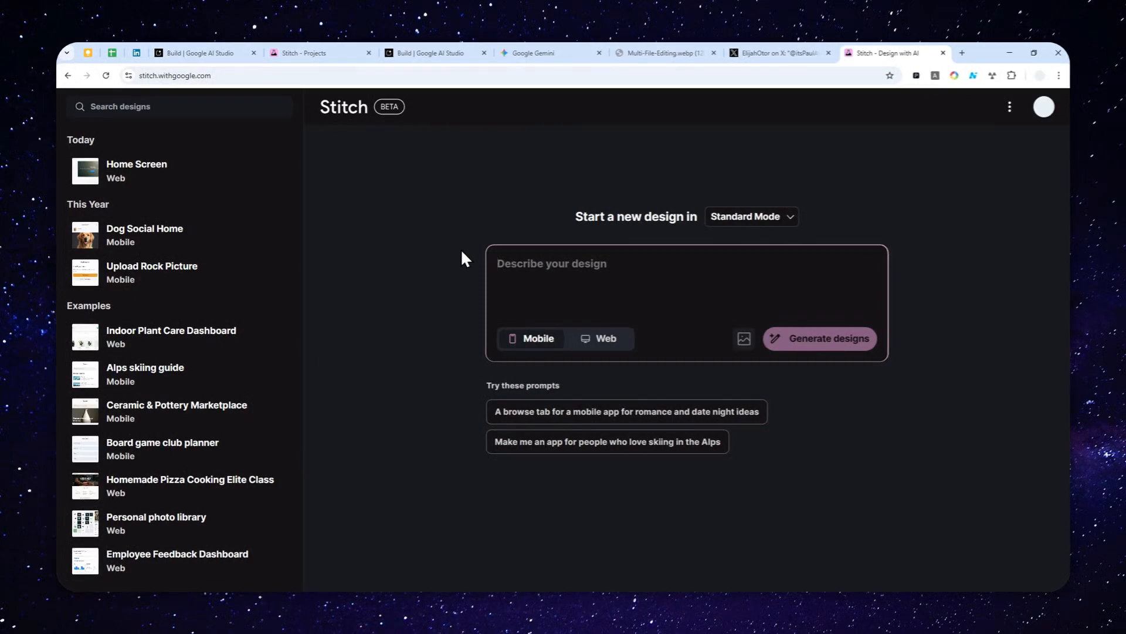
text(Generate a single-page app where the user can insert one word in a big text box and Gemini AI will be used process that and provide 5 different synonyms for that word. Each synonym can be copied with a simple click. There is a clear button to start all over again. Keep the design interactive, trendy, and uses pastel color.)
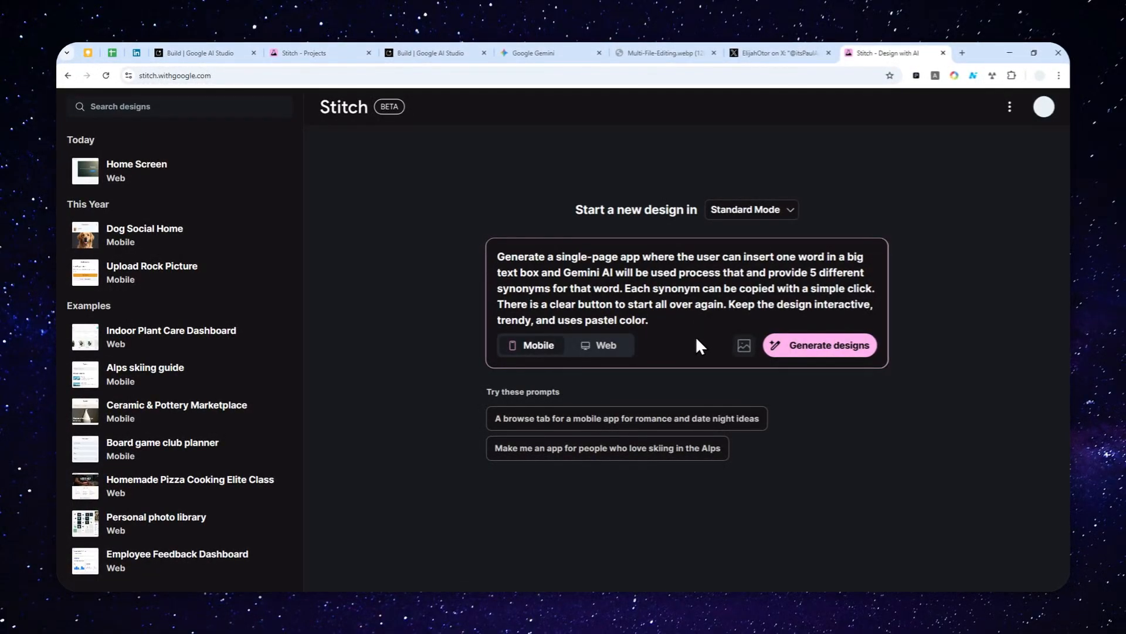
mouse_move(677, 322)
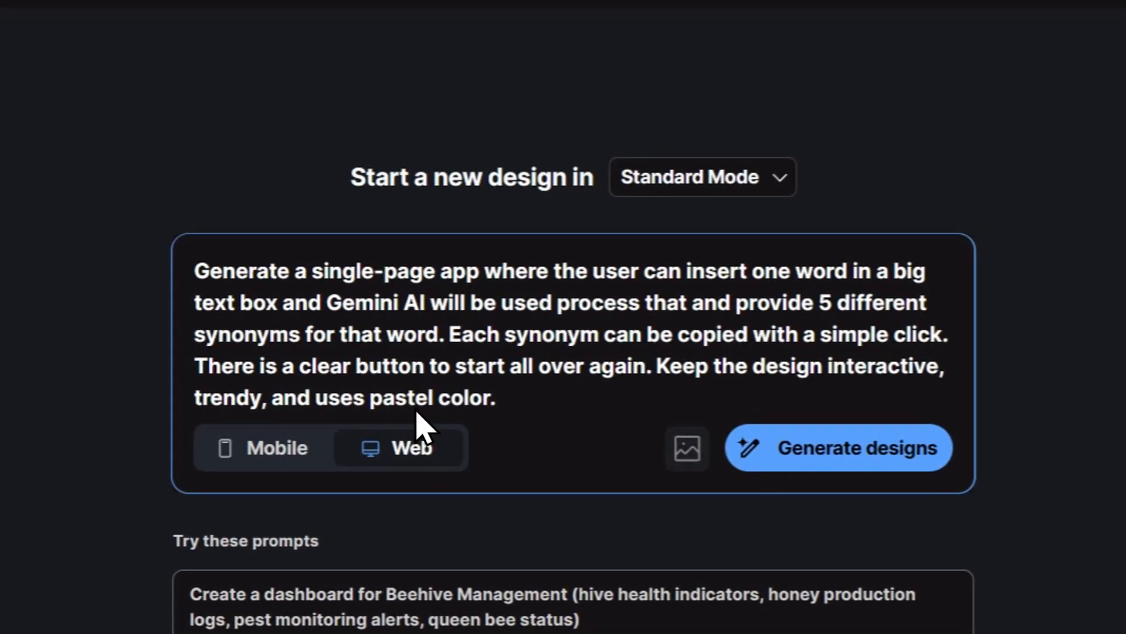
click(702, 177)
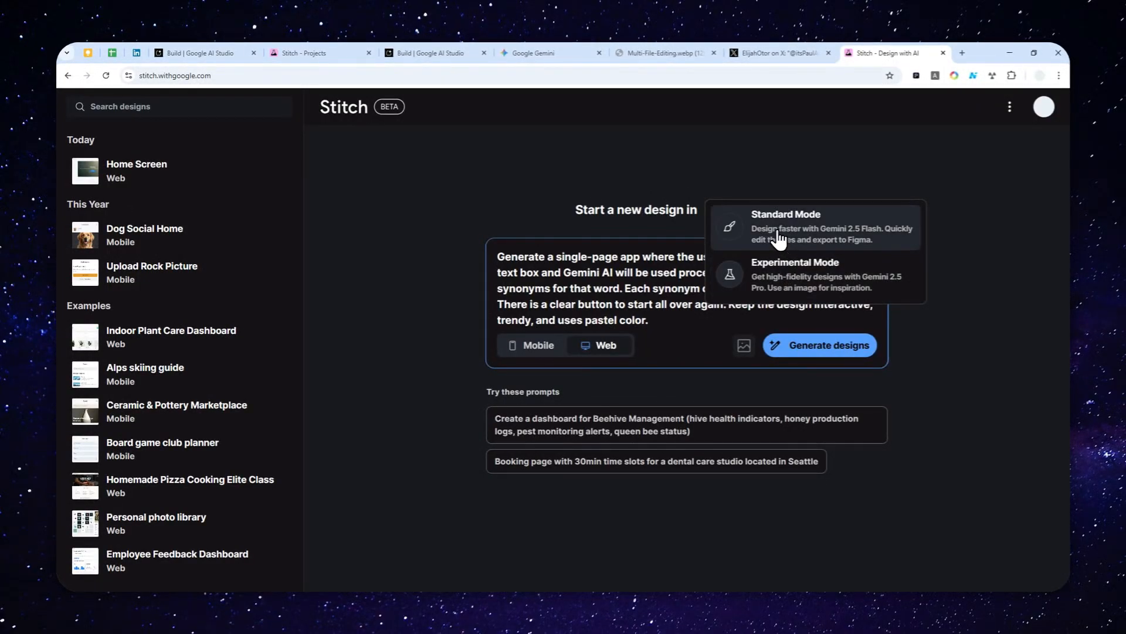
click(785, 214)
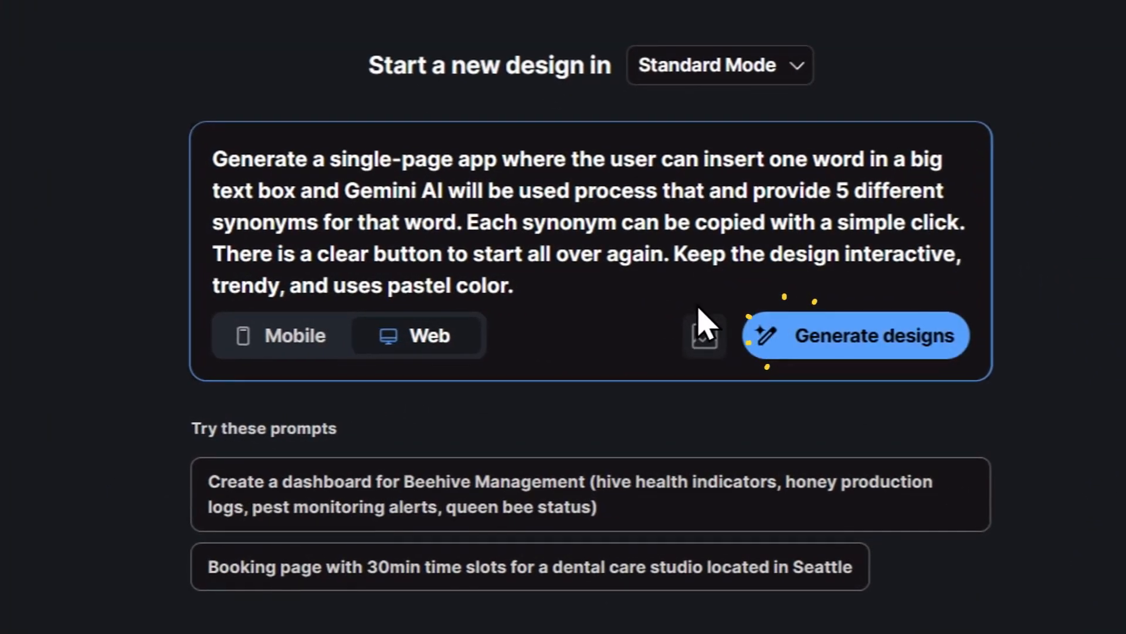
click(854, 335)
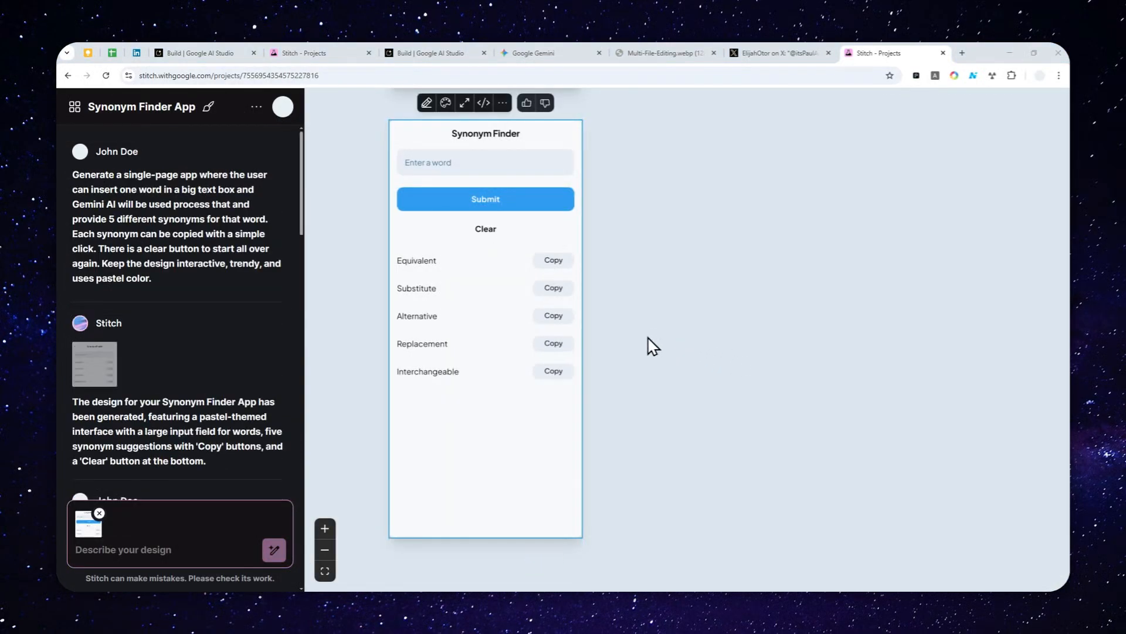
scroll(down, 3)
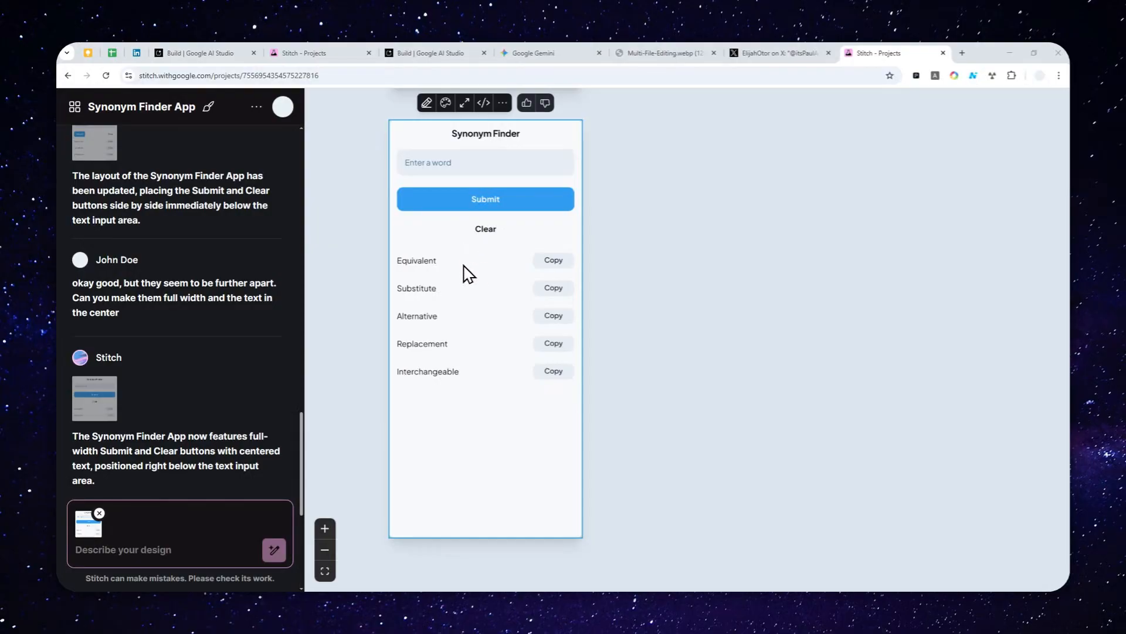
mouse_move(447, 274)
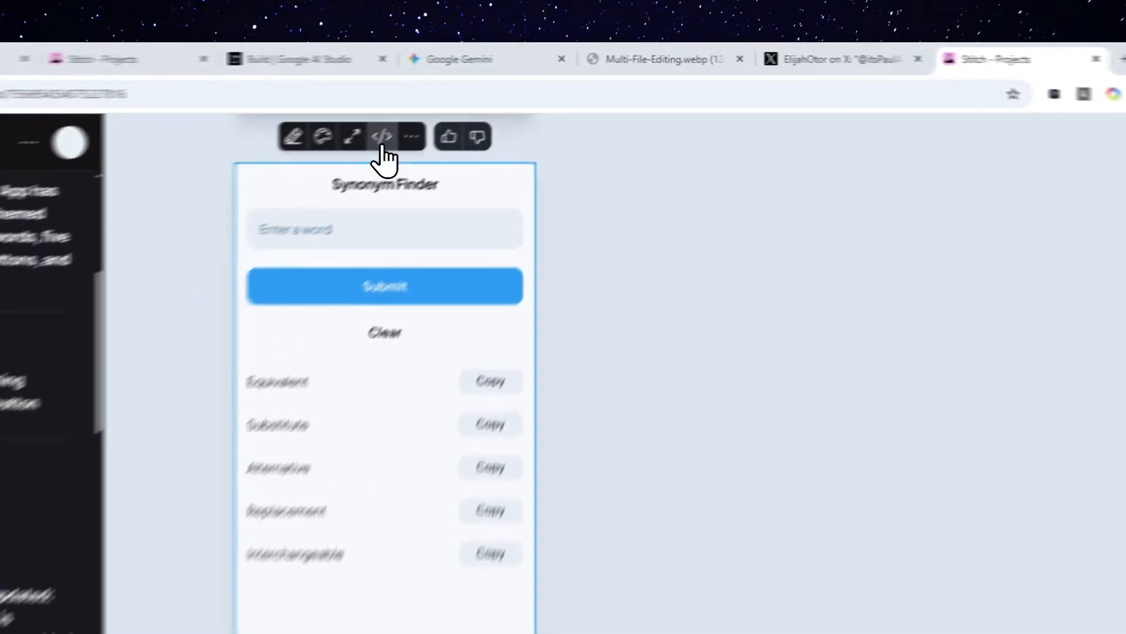
Step: Copy the Synonym Finder design's HTML from the code view and close it
click(380, 137)
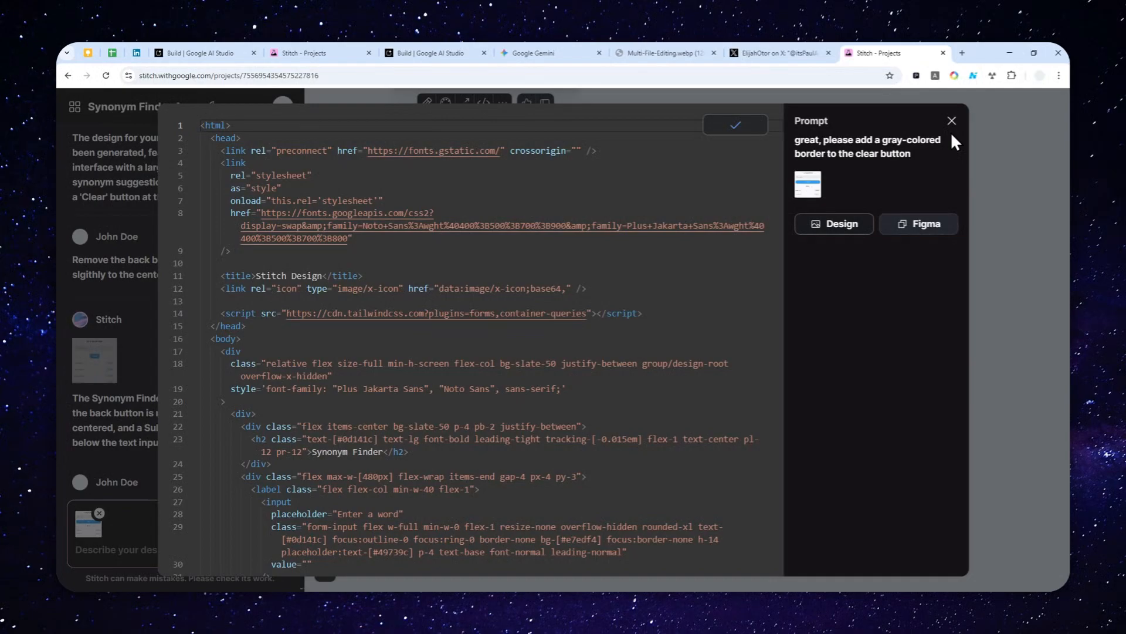
click(961, 52)
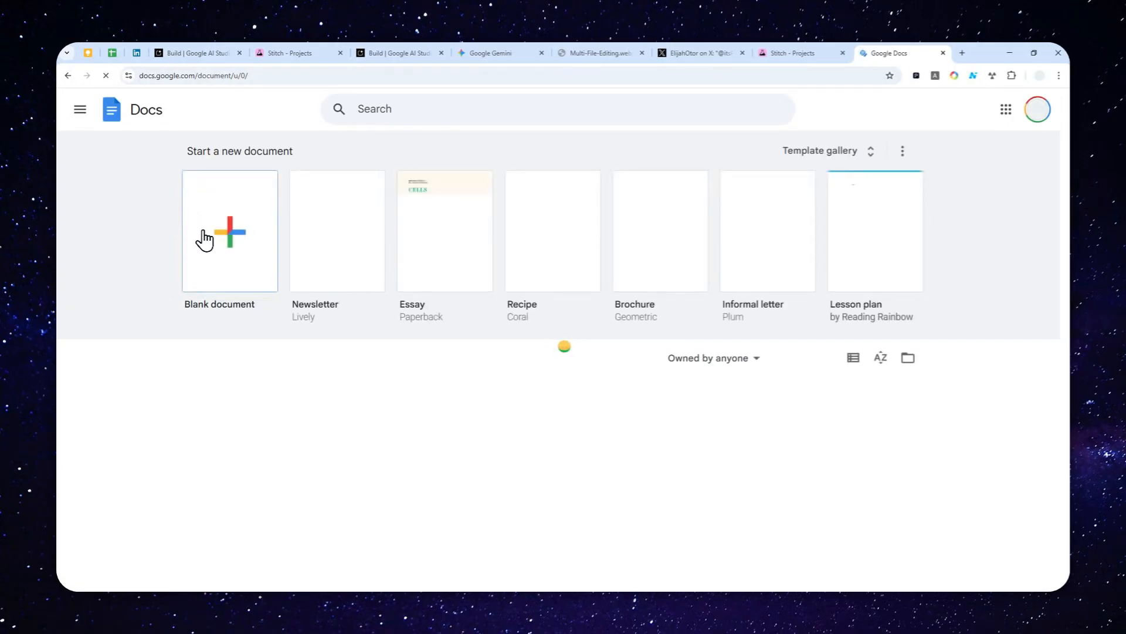
Step: Create a blank Google Doc and title it 'UI Design for App'
click(229, 230)
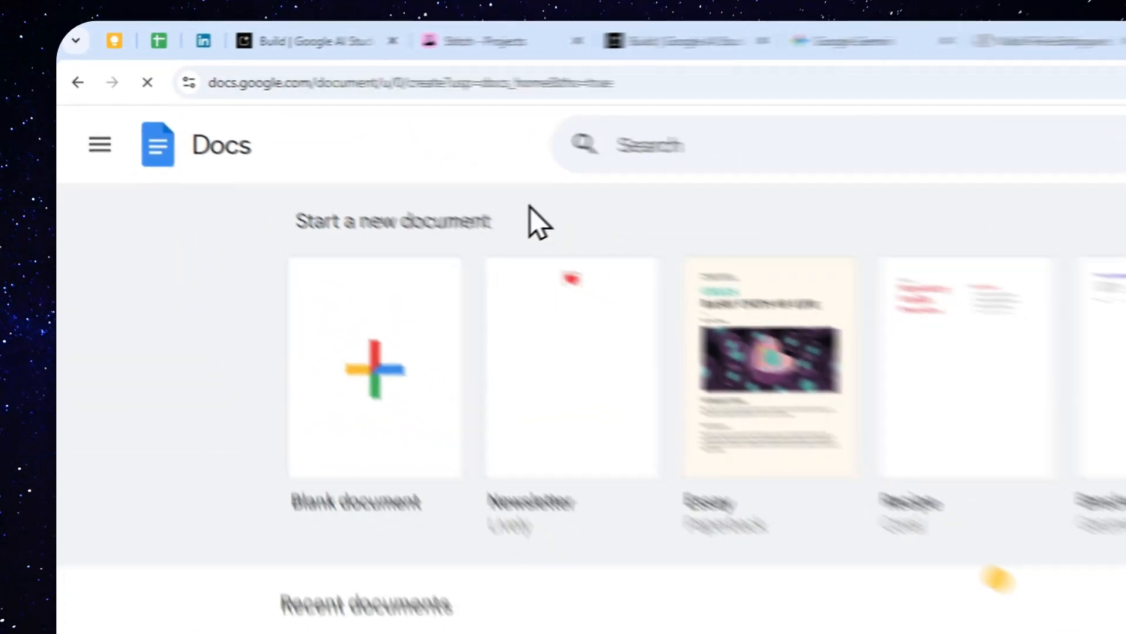
click(374, 366)
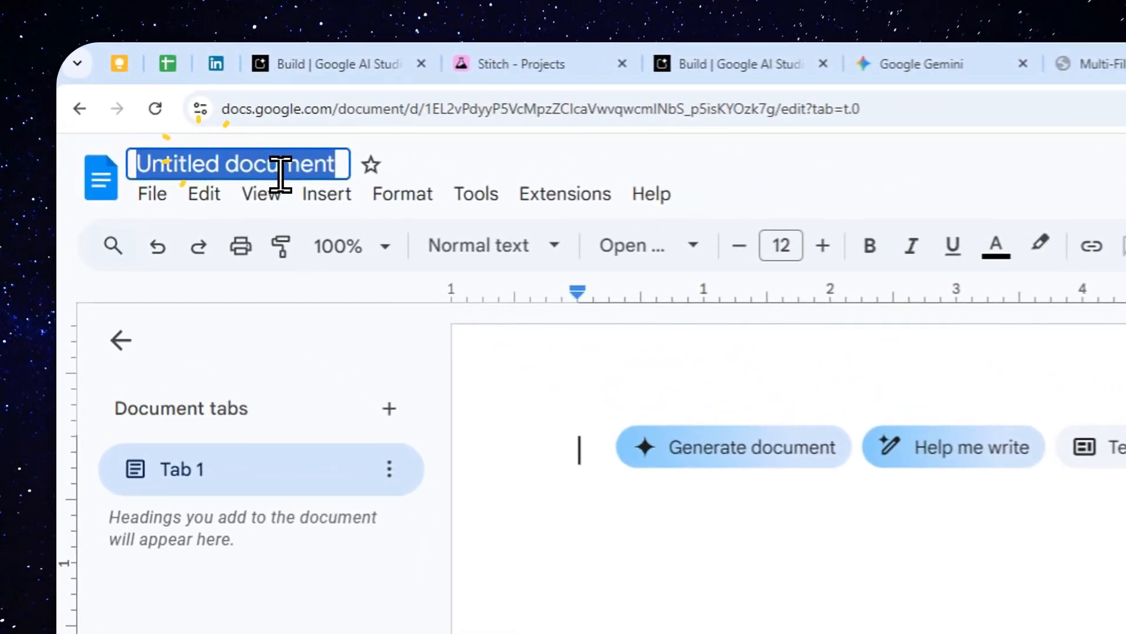
text(UI Design)
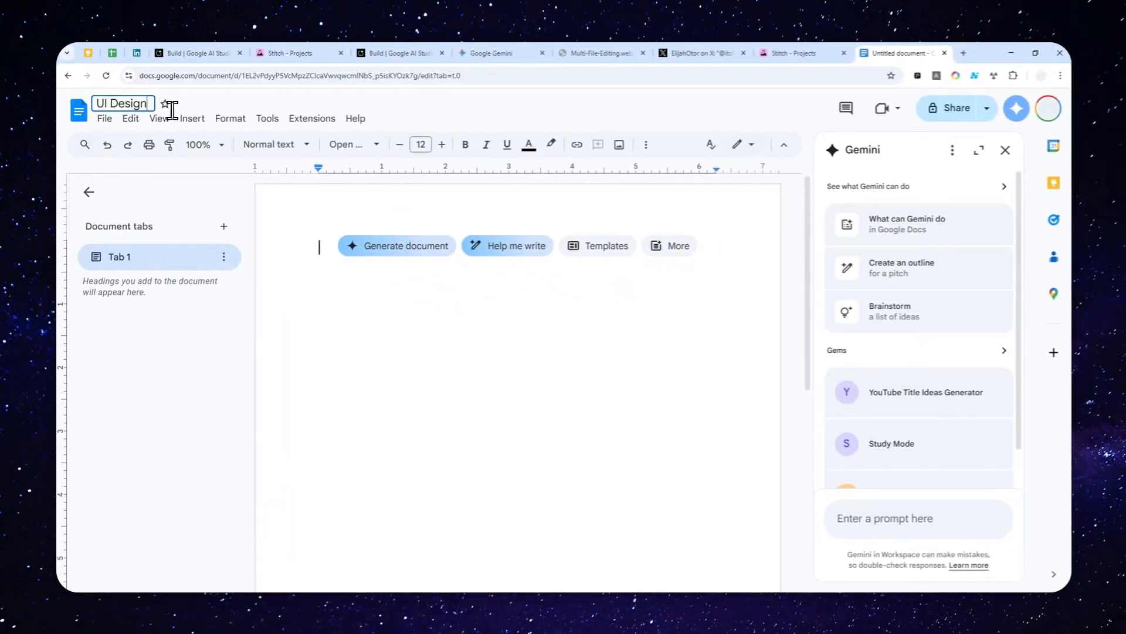
text(for App)
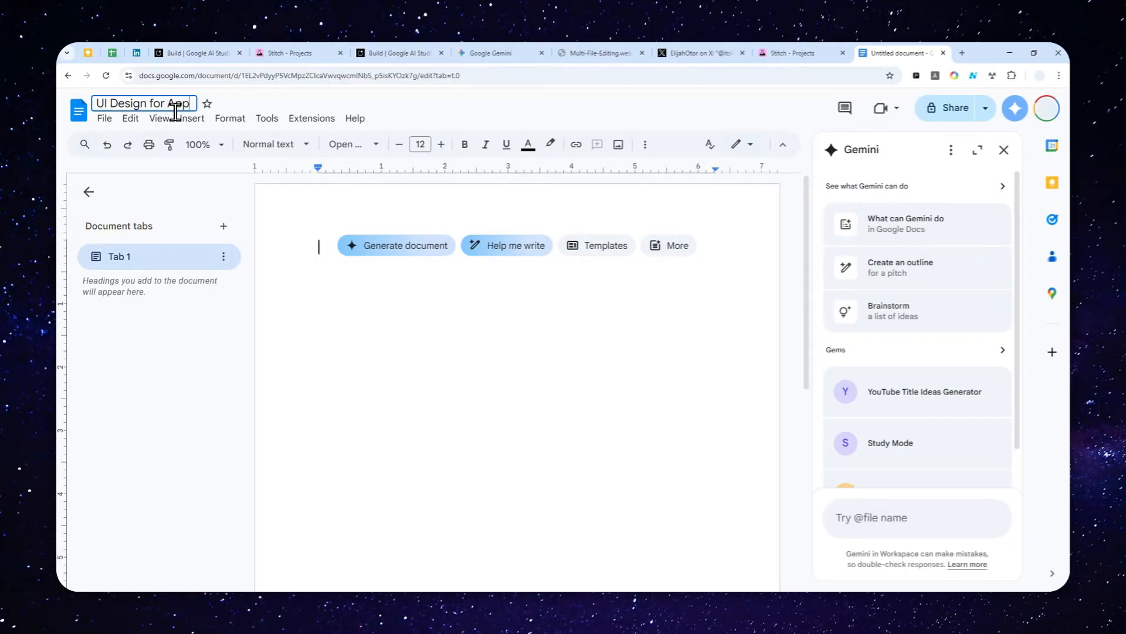
Step: Paste the copied Synonym Finder HTML into the document body
right_click(320, 247)
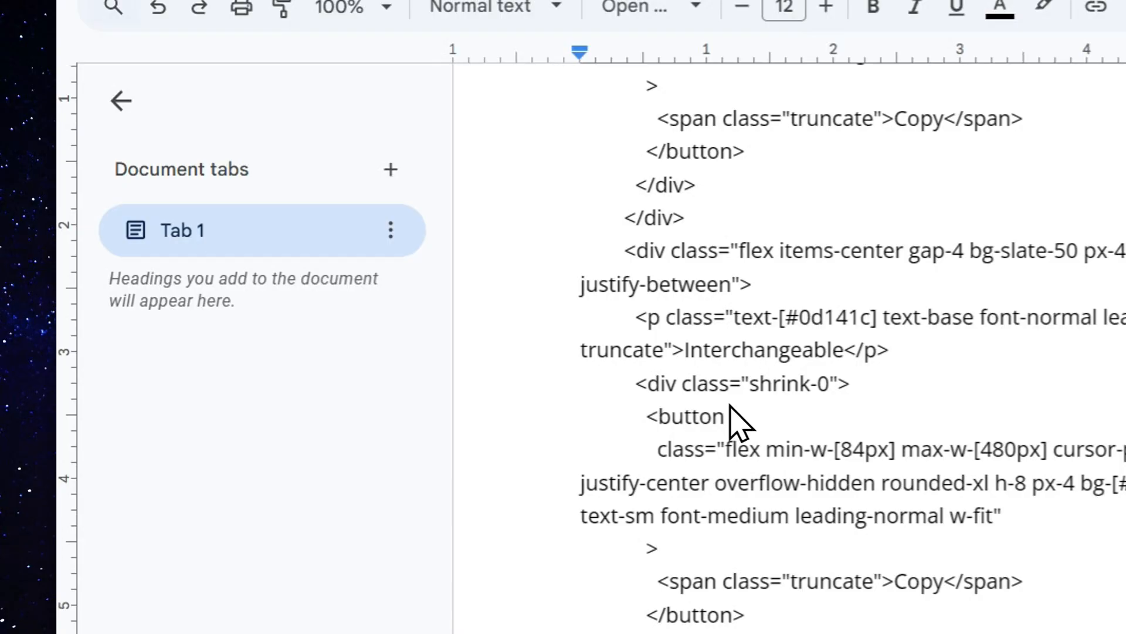
click(860, 62)
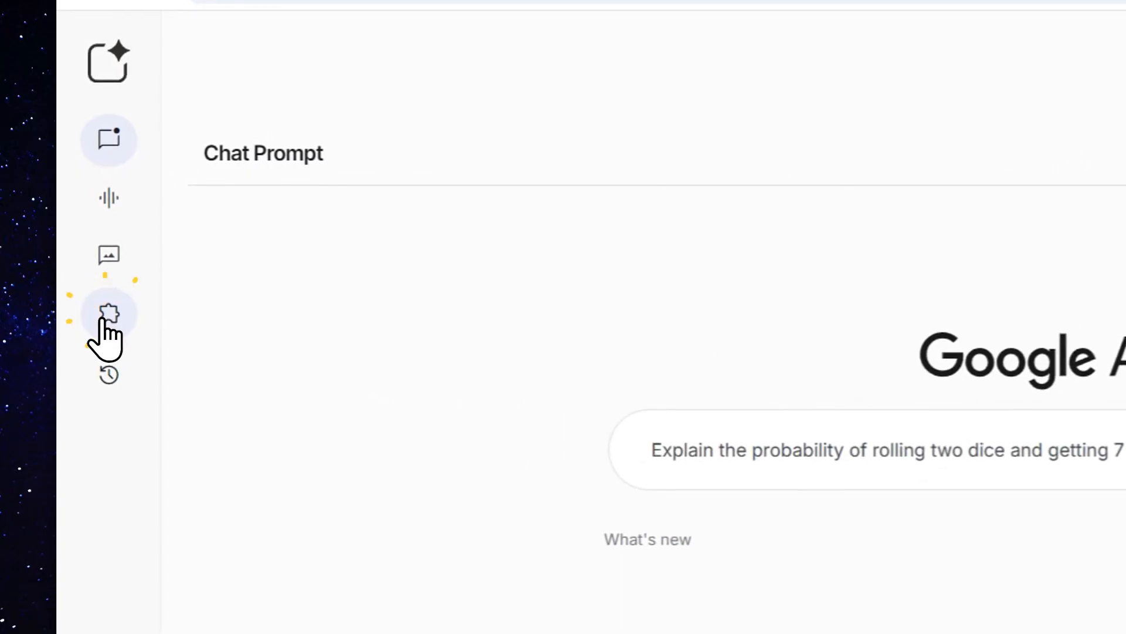
Step: Reach the Build apps page and reveal the prompt's file-attachment options
click(109, 313)
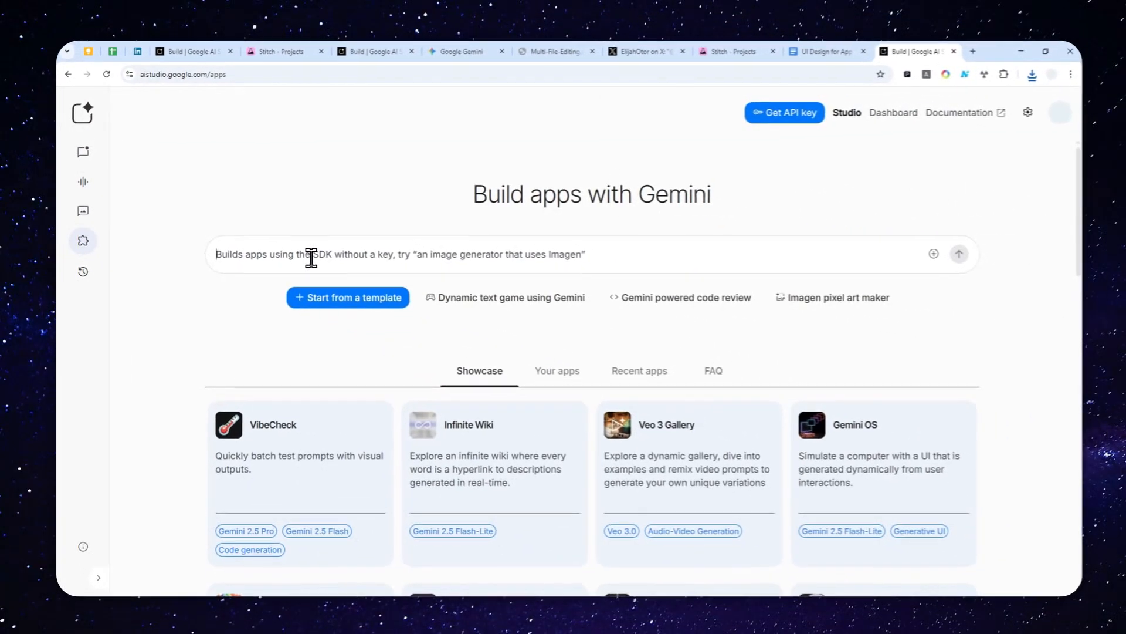
scroll(down, 3)
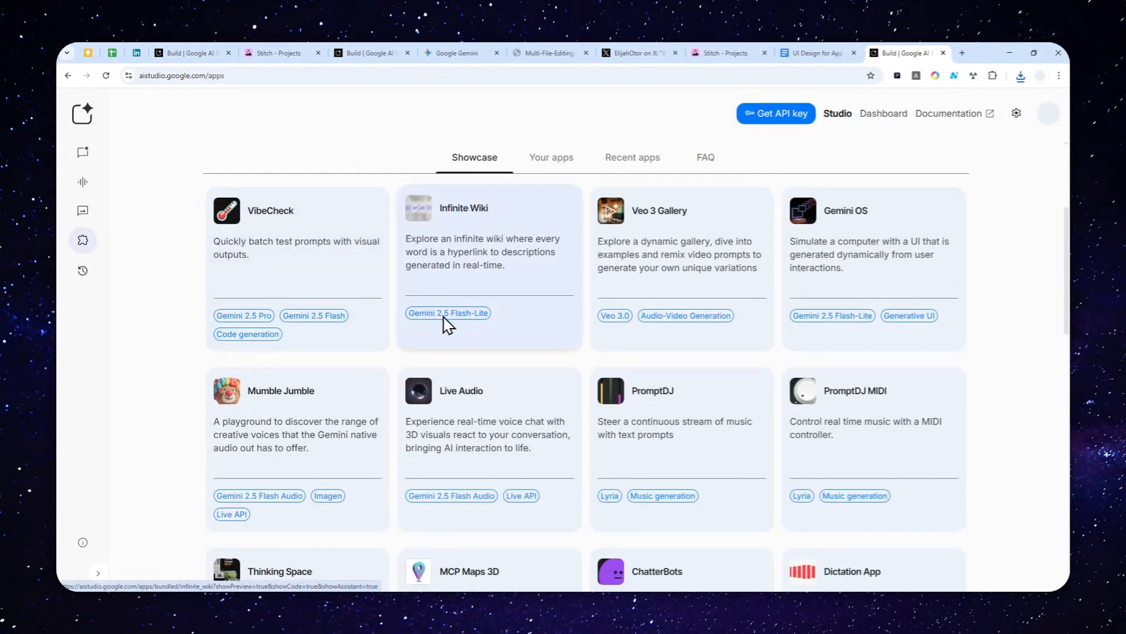
scroll(down, 3)
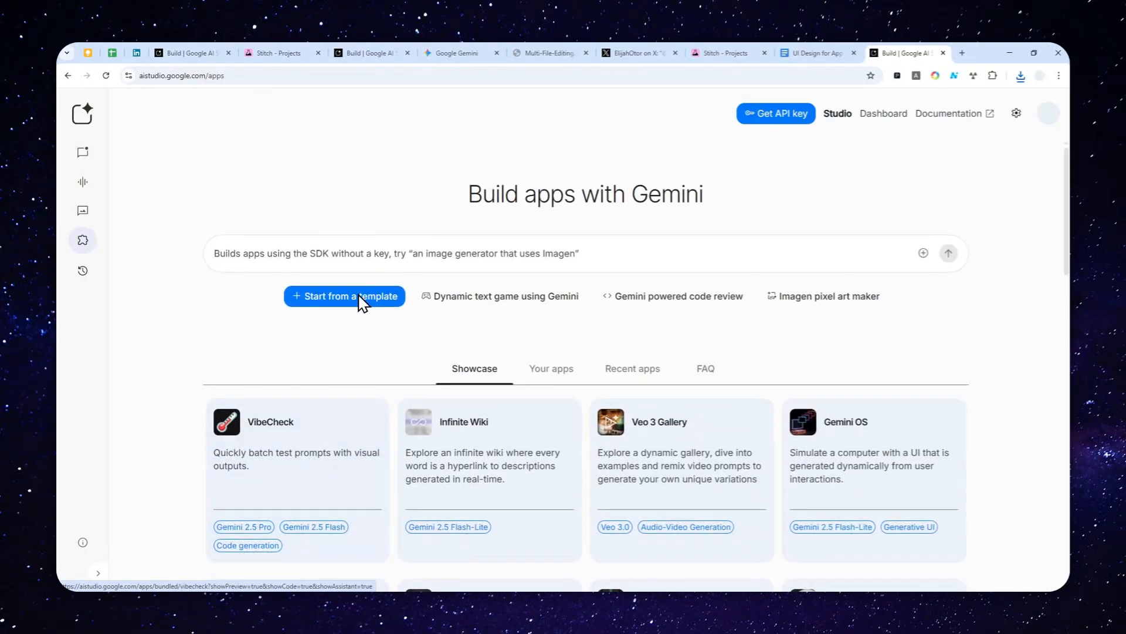
mouse_move(300, 250)
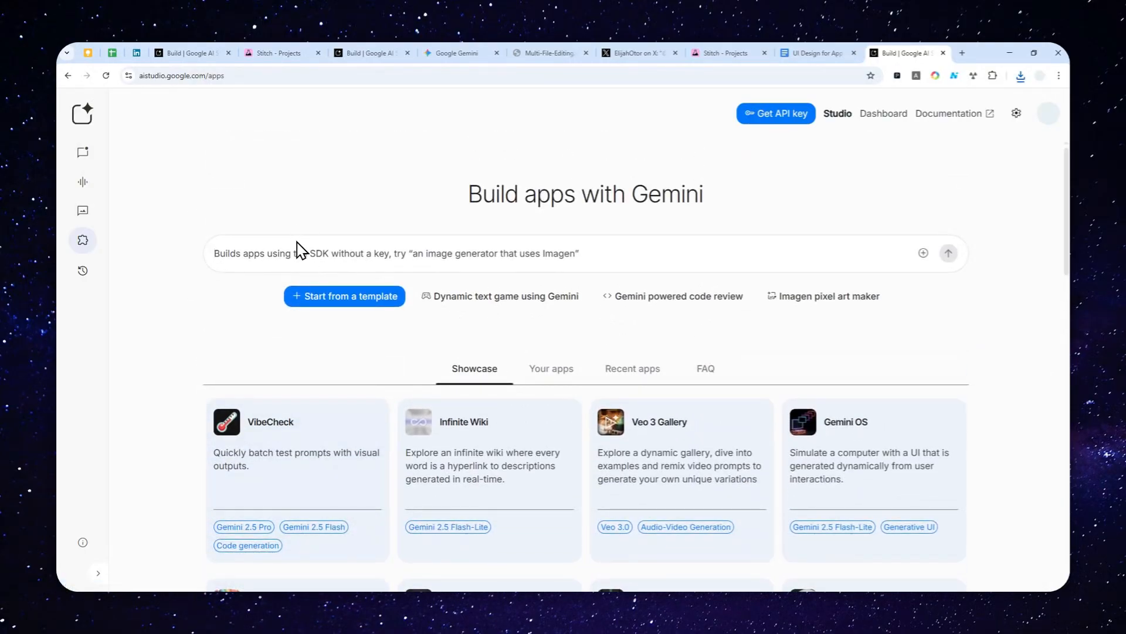
click(924, 252)
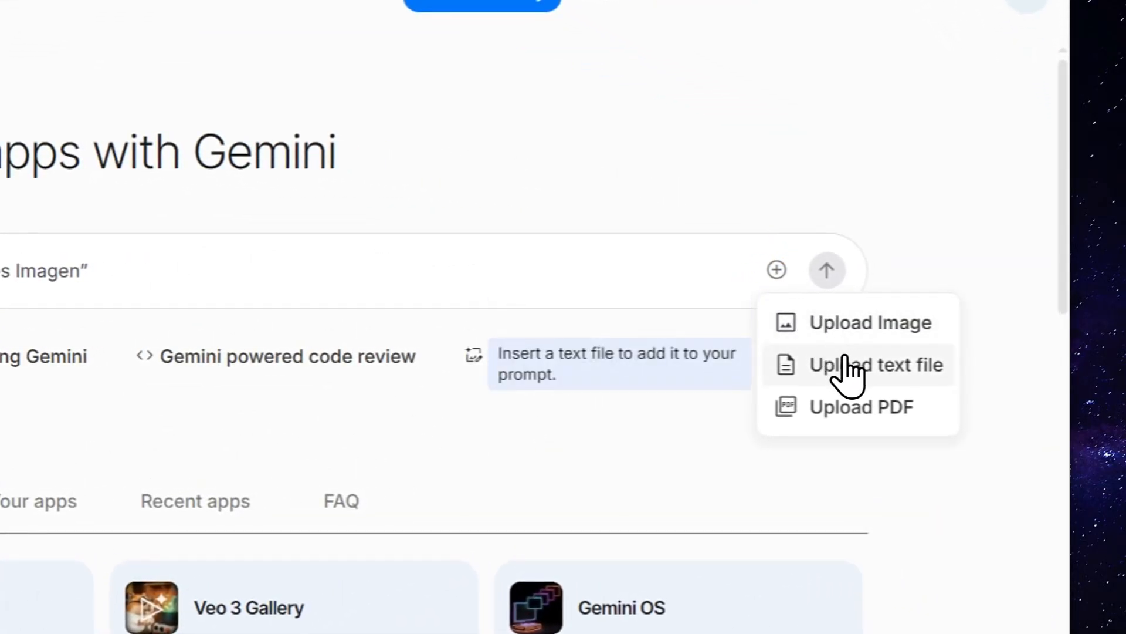
Step: Upload the 'UI Design for App' text file from Downloads into the prompt
click(876, 364)
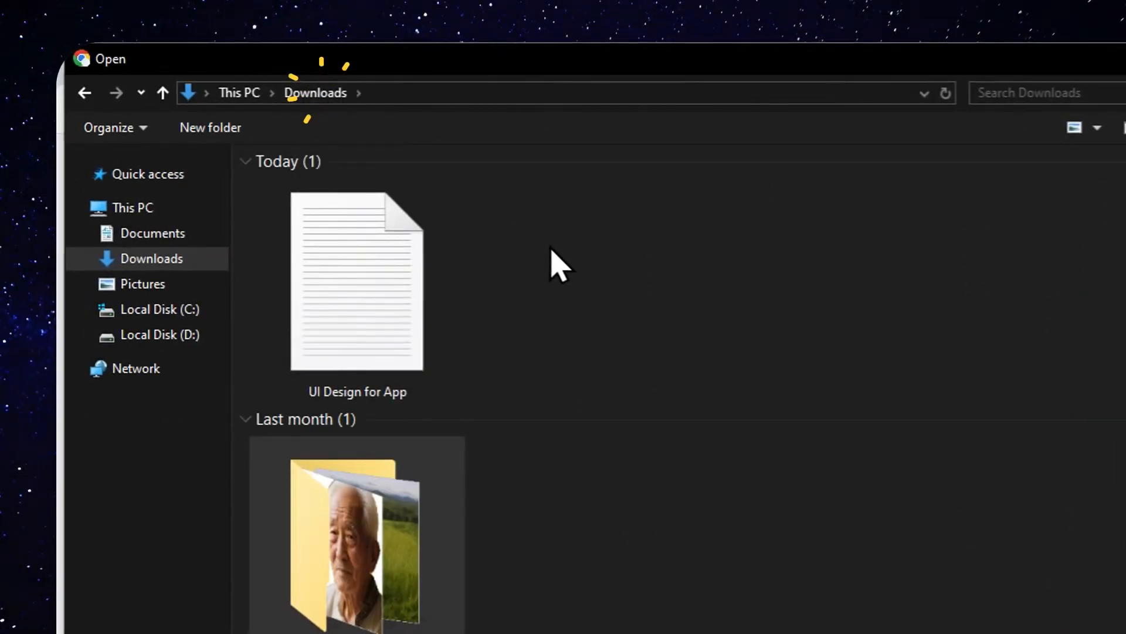
click(357, 280)
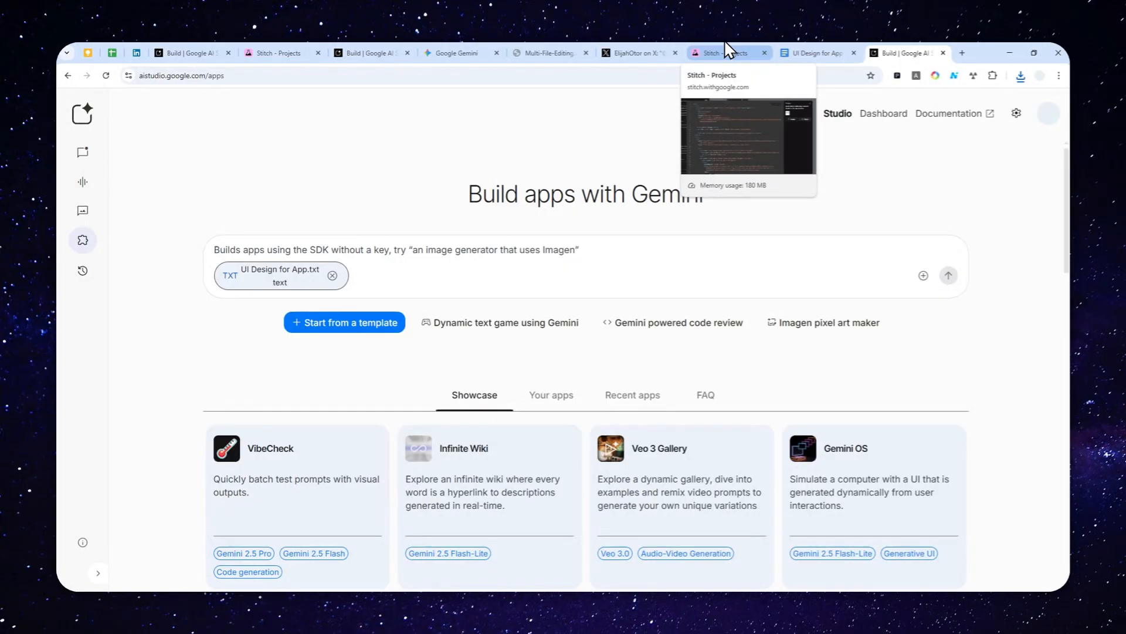
Step: Close Stitch's exported code panel and return to the Google AI Studio build prompt
click(727, 52)
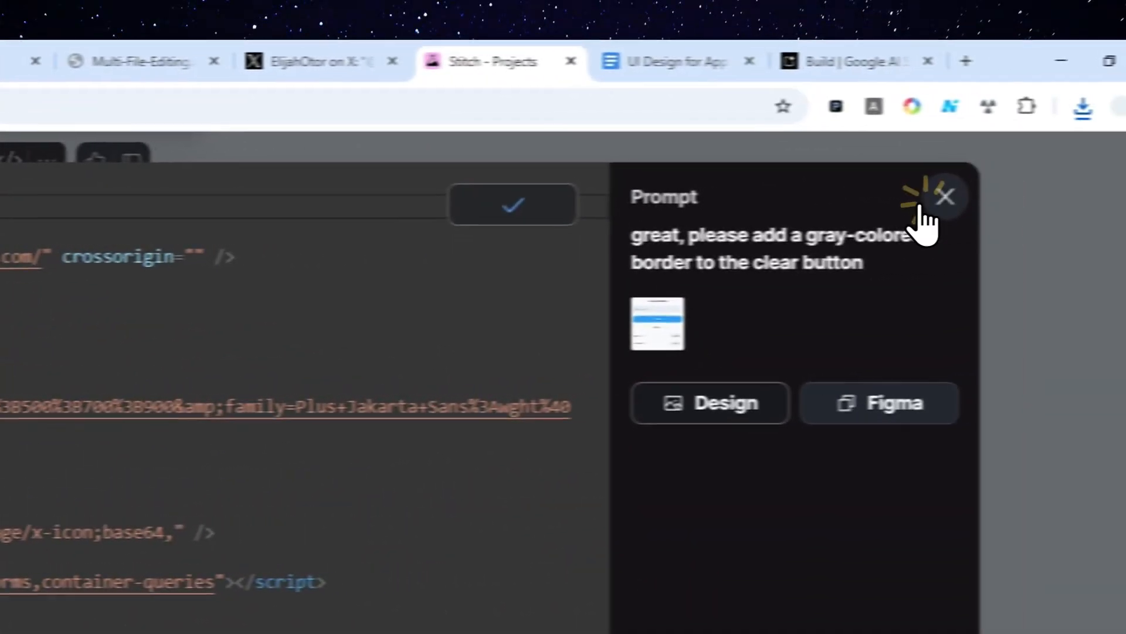
click(945, 196)
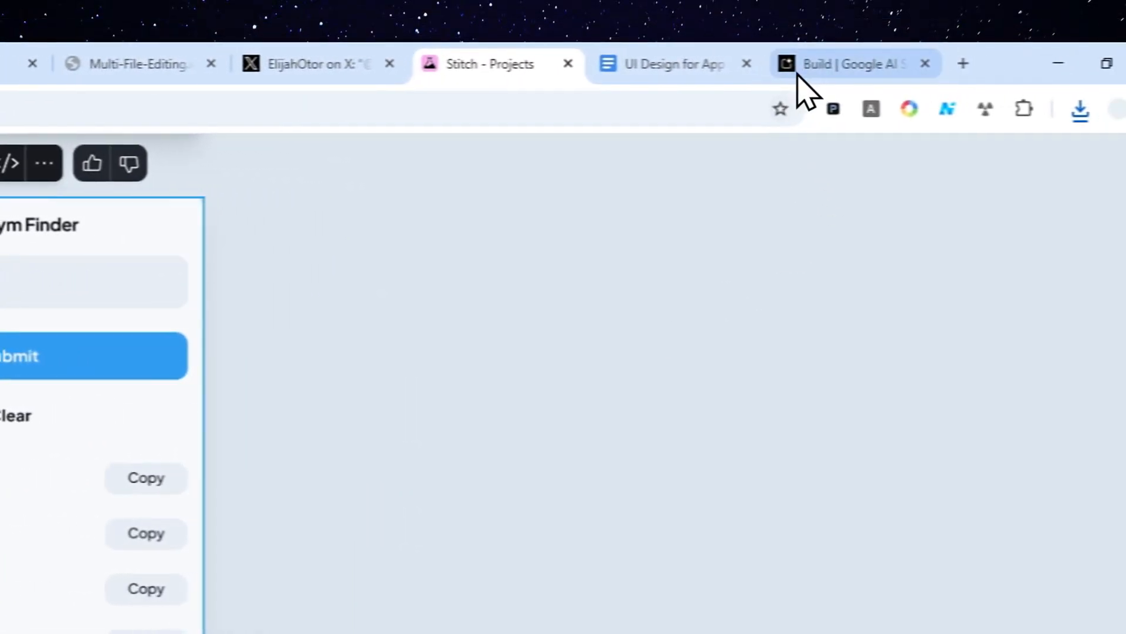
click(848, 63)
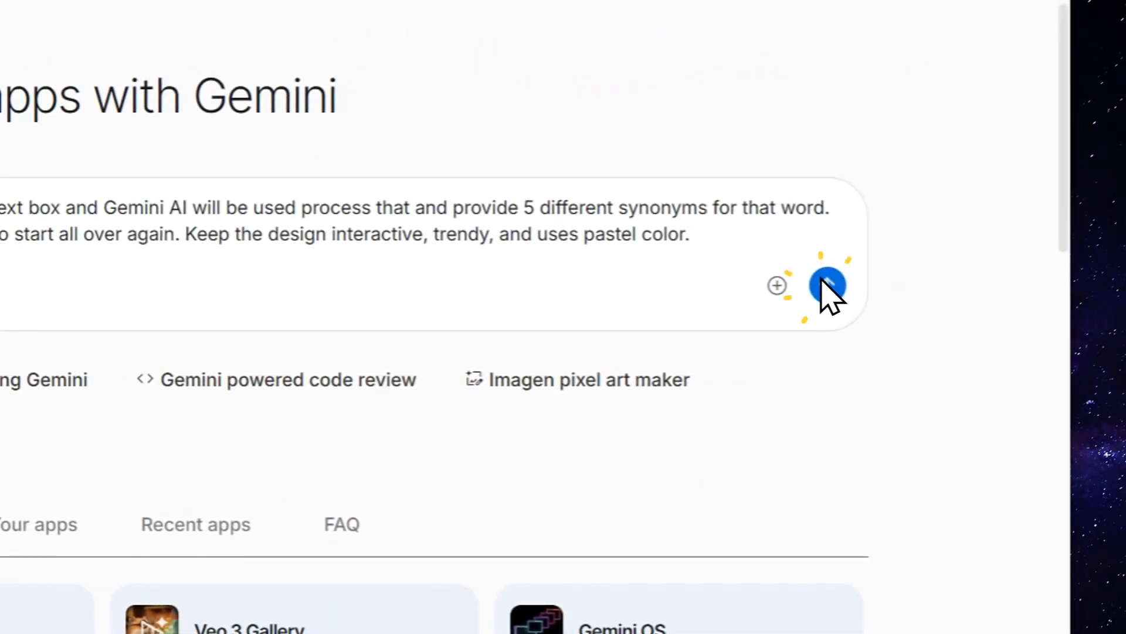
click(828, 285)
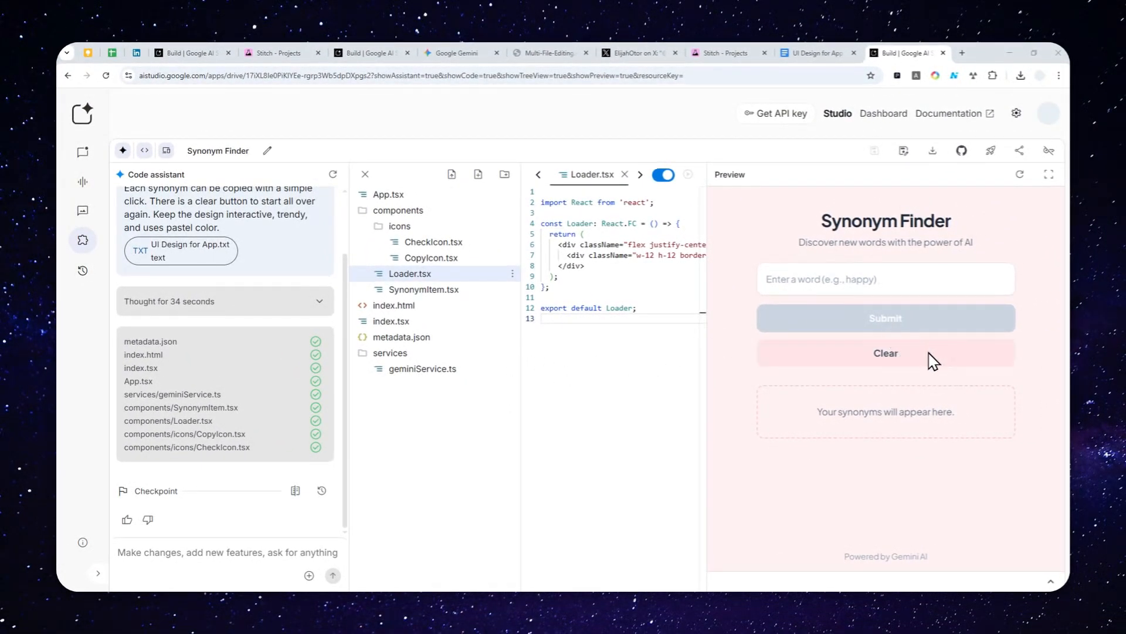
mouse_move(805, 369)
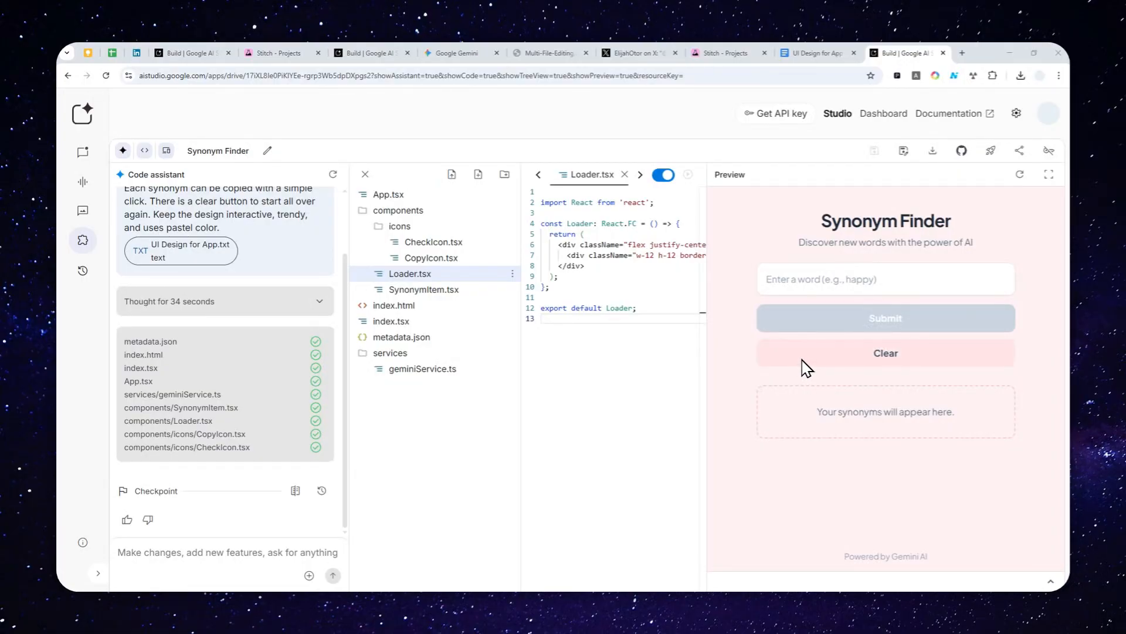
mouse_move(826, 373)
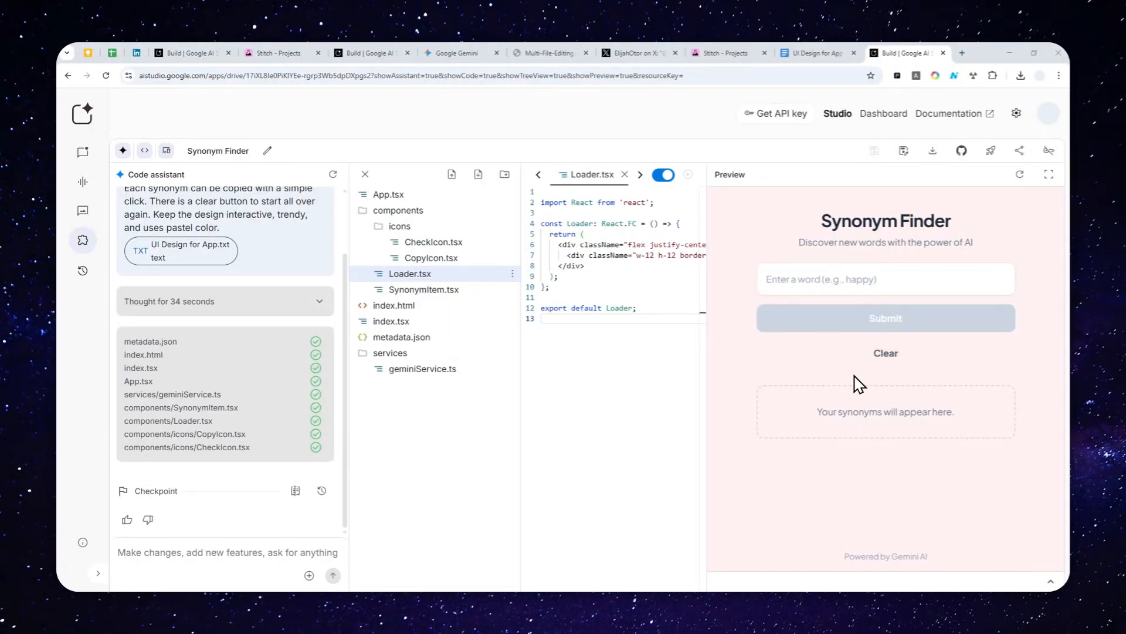
mouse_move(740, 285)
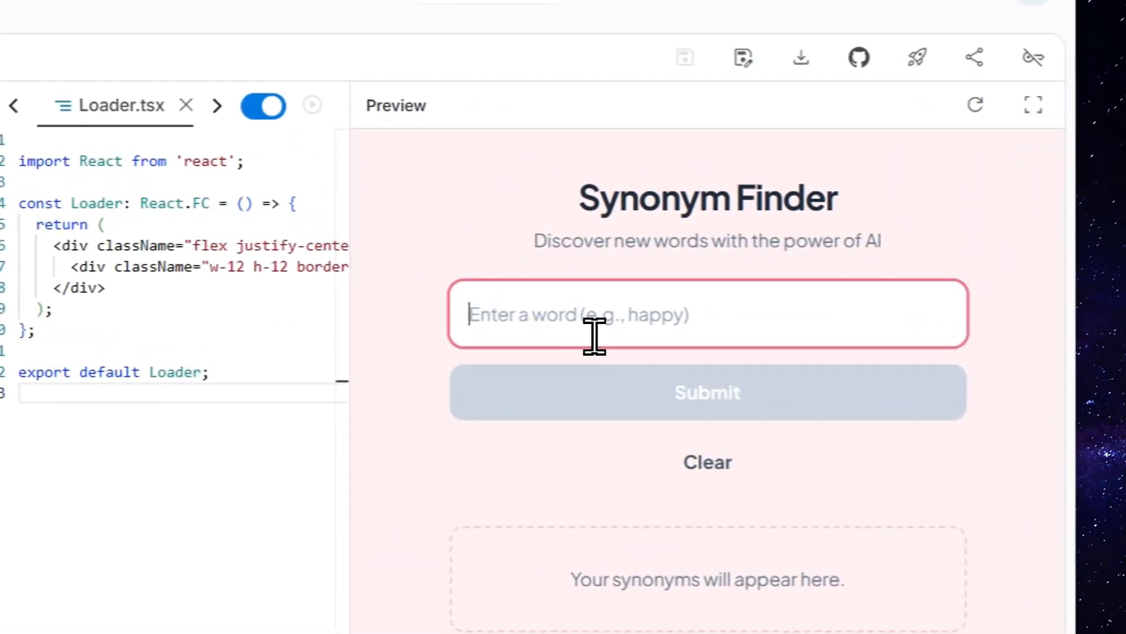
Step: Enter 'confusing' in the preview's input and submit it for synonyms
text(confusing)
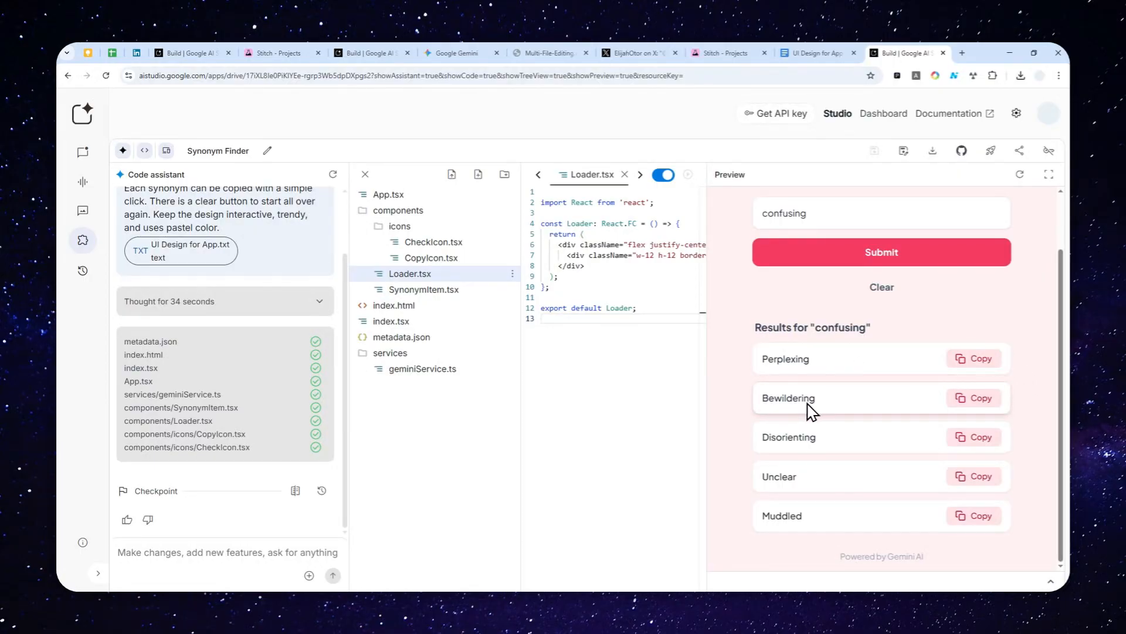
mouse_move(859, 352)
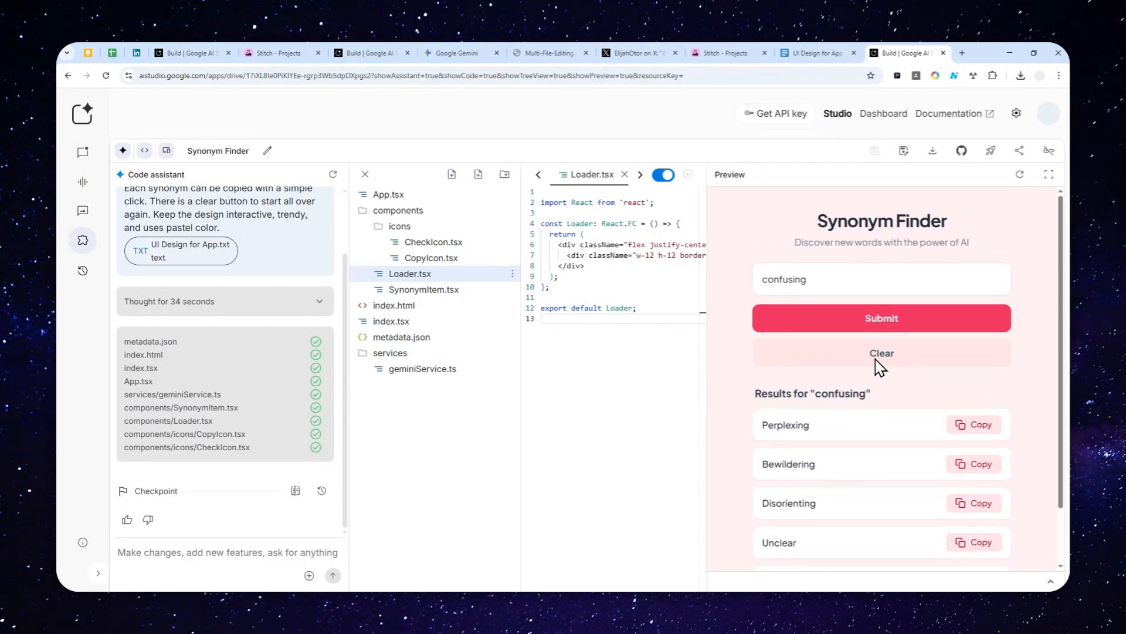
mouse_move(882, 379)
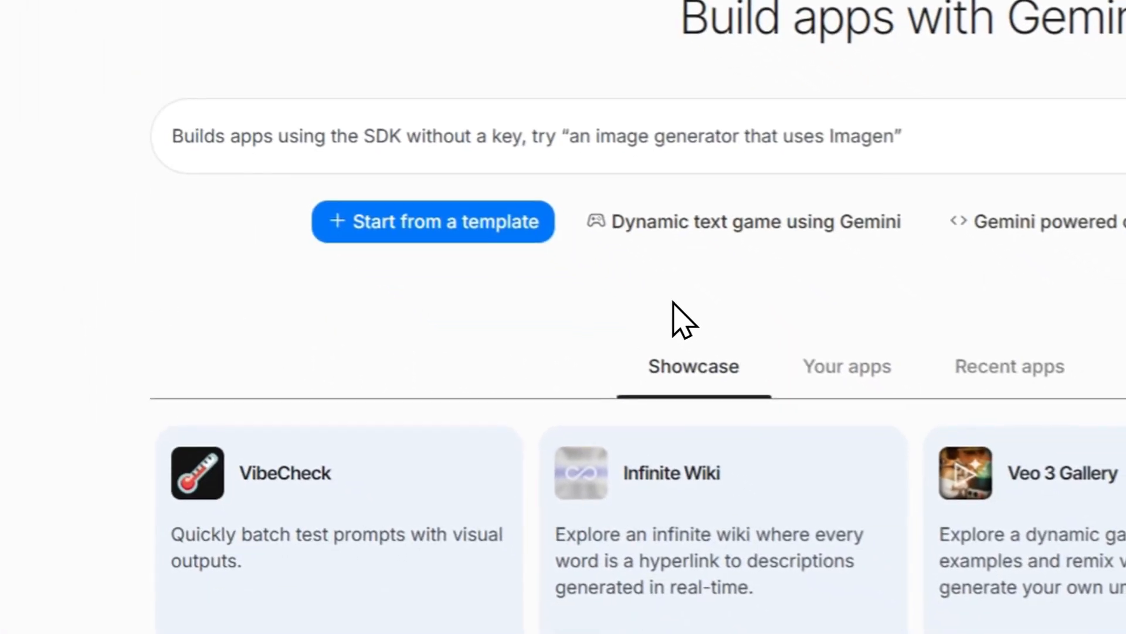
Step: List Your apps on the Build start page to reopen Synonym Finder
click(846, 364)
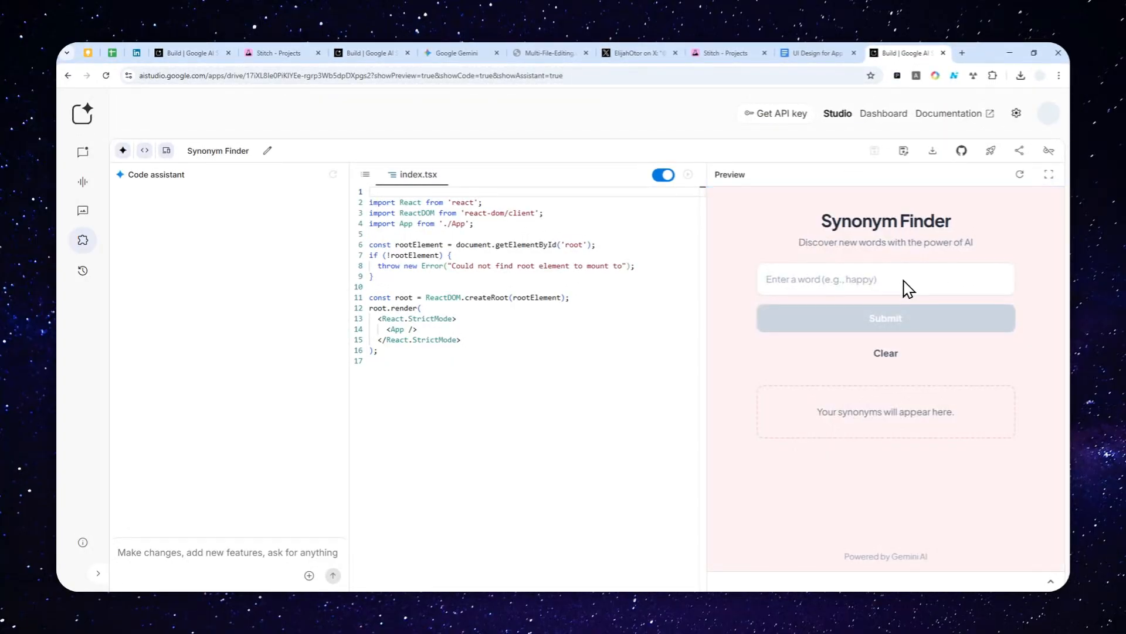
mouse_move(931, 151)
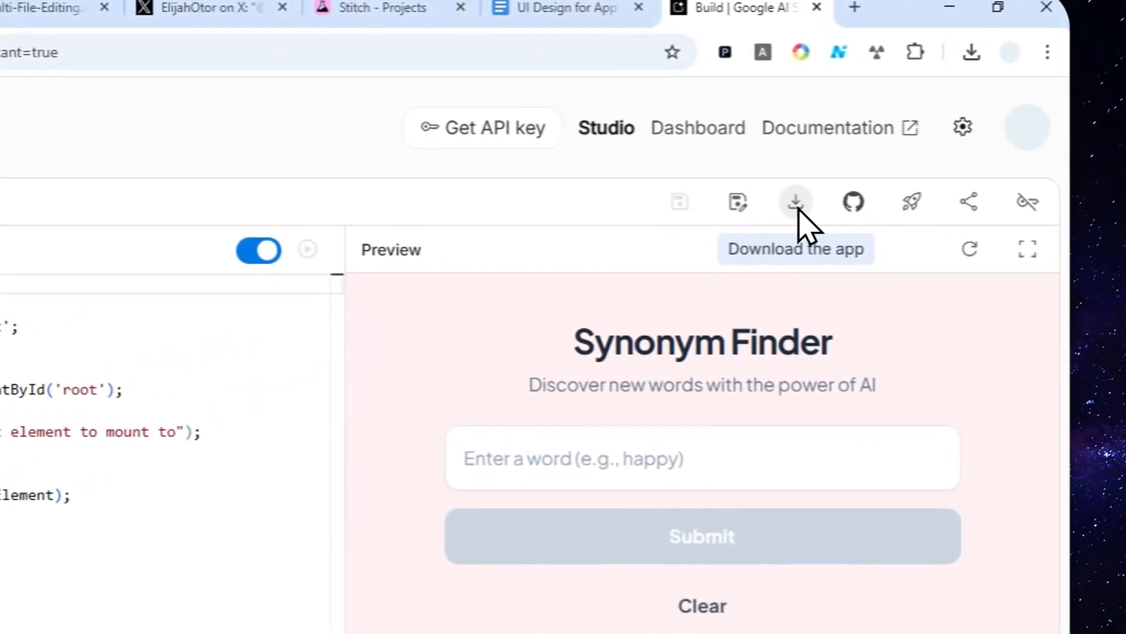
mouse_move(854, 202)
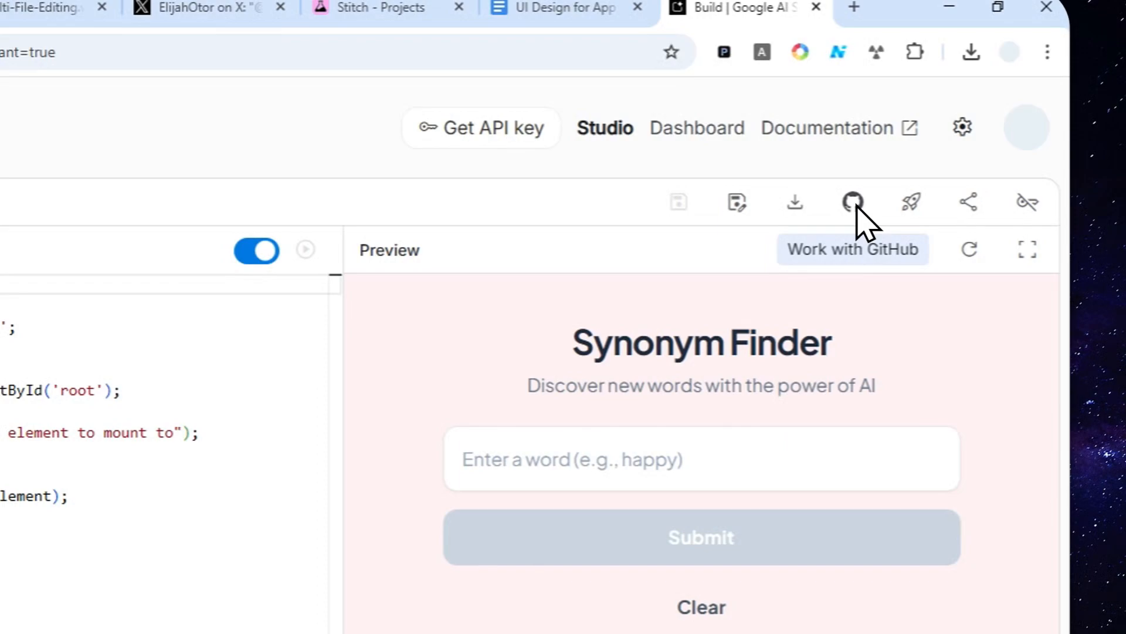
Step: Bring up the Share panel showing the Synonym Finder app's shareable link
click(852, 202)
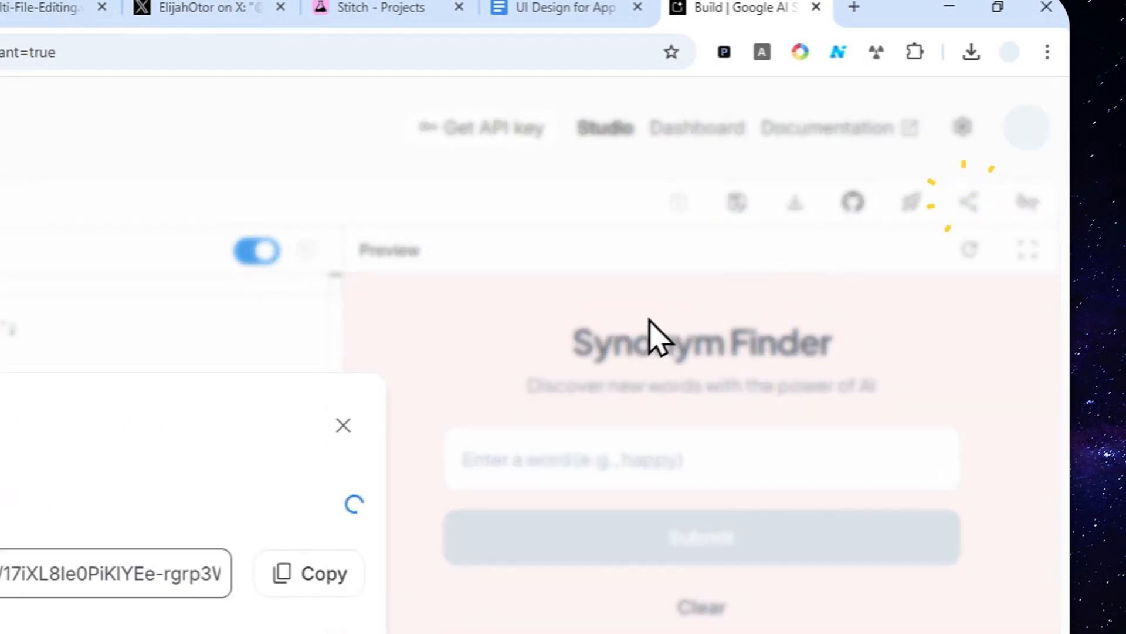
Step: Enable 'Publish your app', copy the link and start a new browser tab for it
click(575, 310)
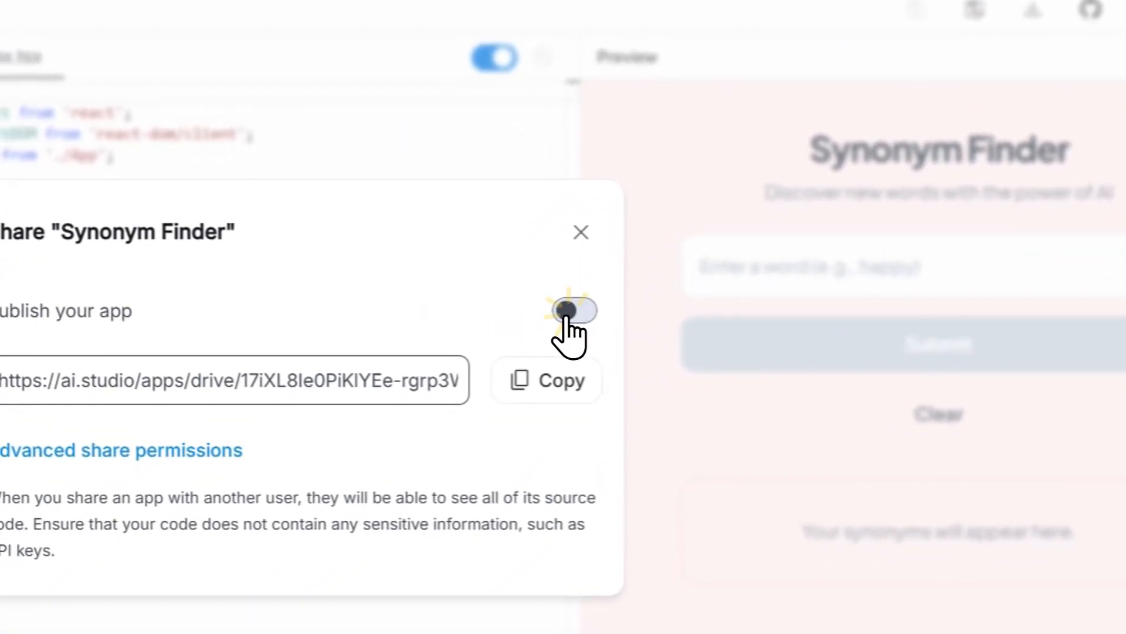
click(575, 310)
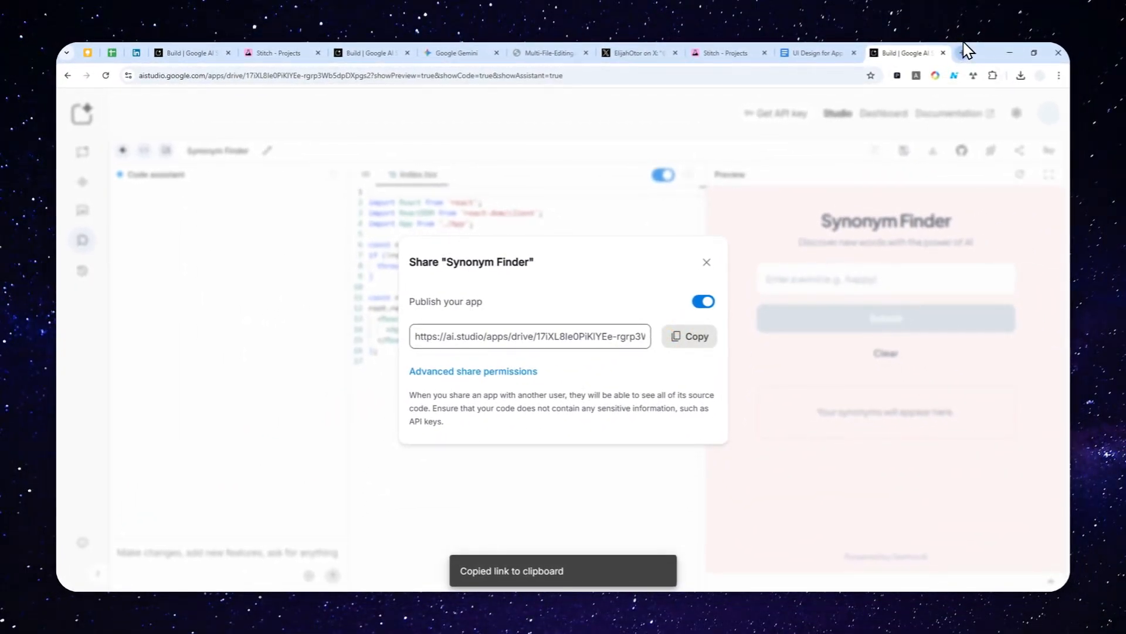
click(909, 52)
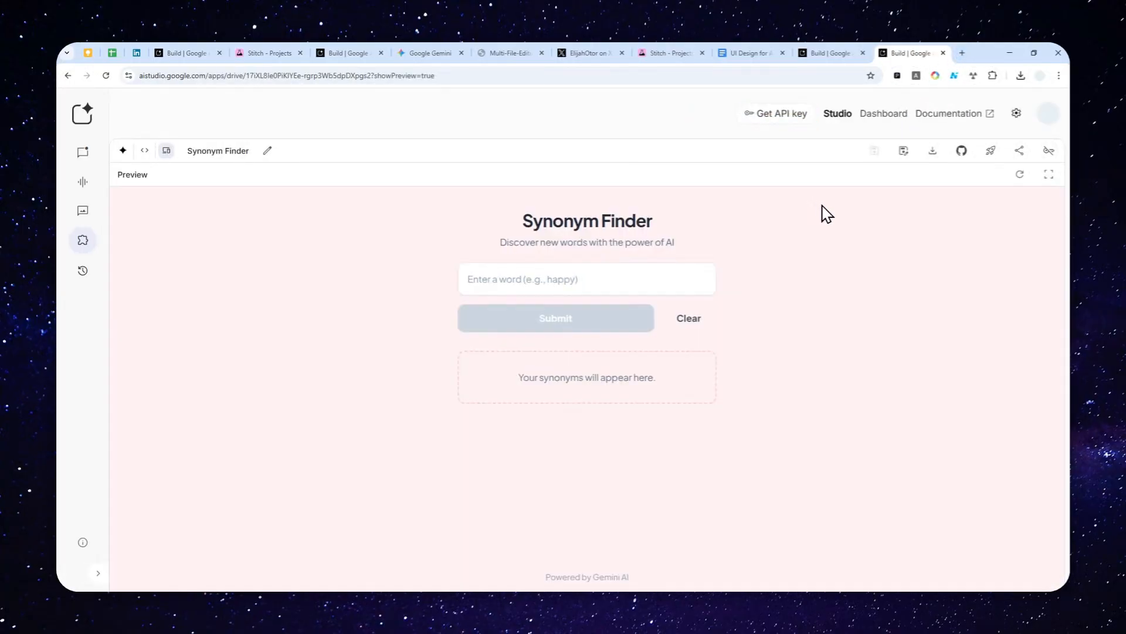
mouse_move(992, 221)
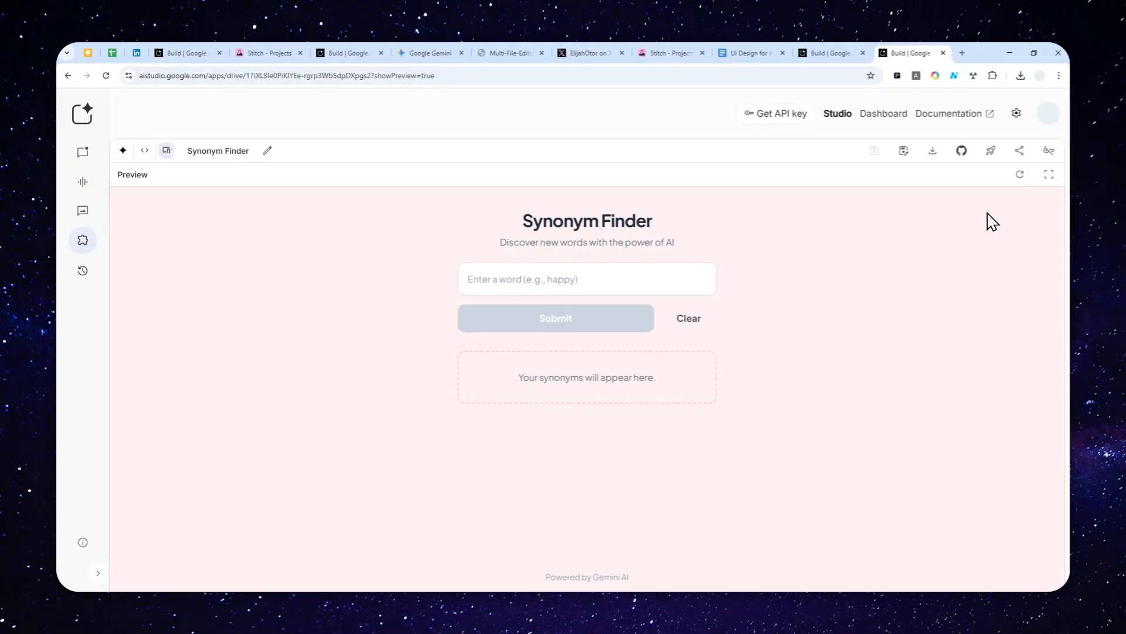
mouse_move(887, 282)
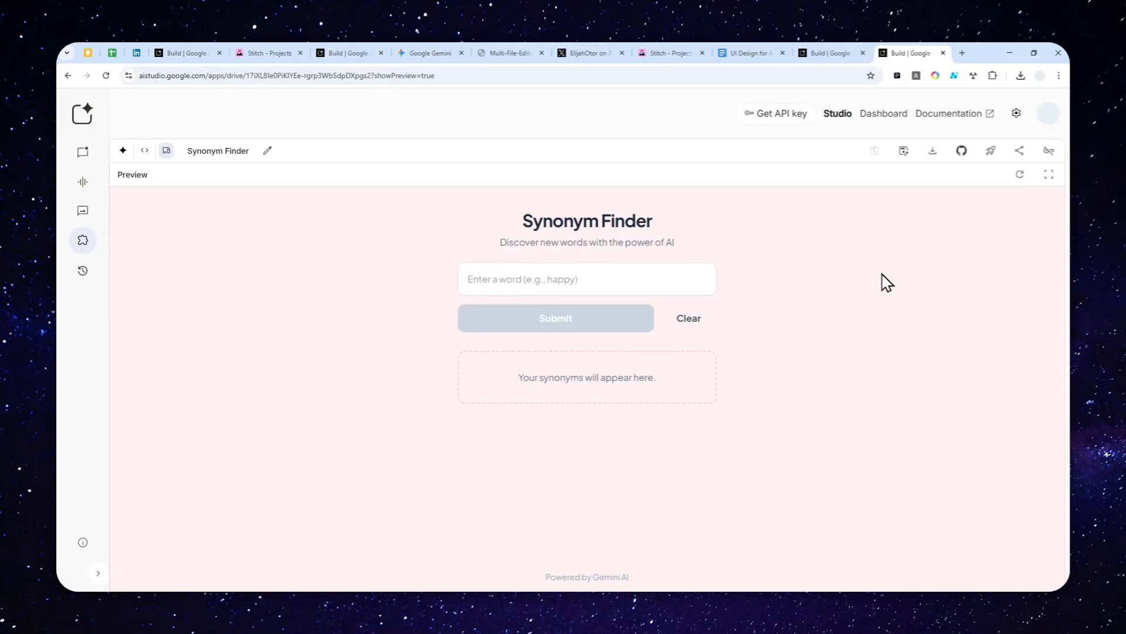